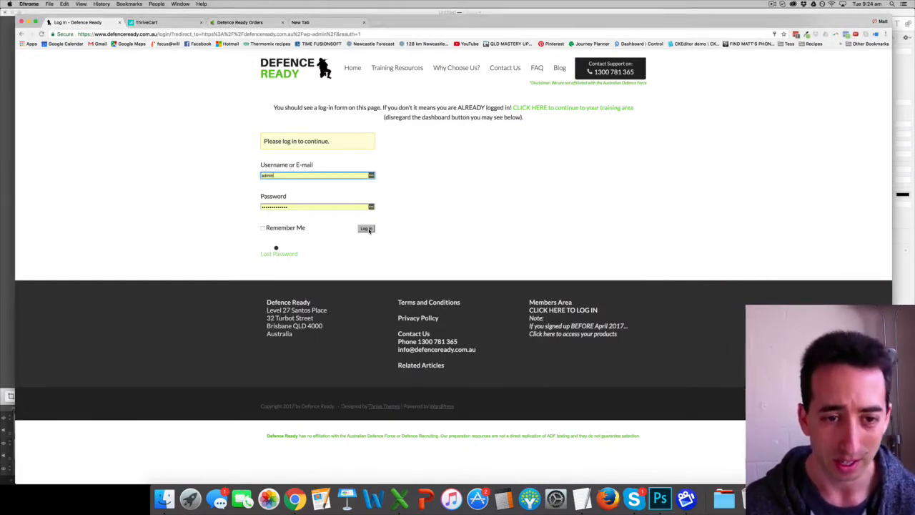
# Log in to the Defence Ready WordPress site as admin
pyautogui.click(364, 228)
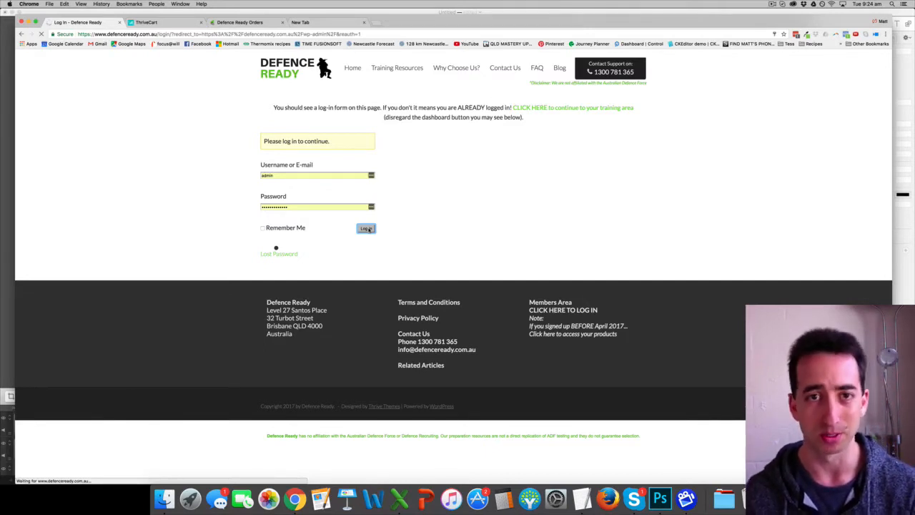
pyautogui.click(365, 228)
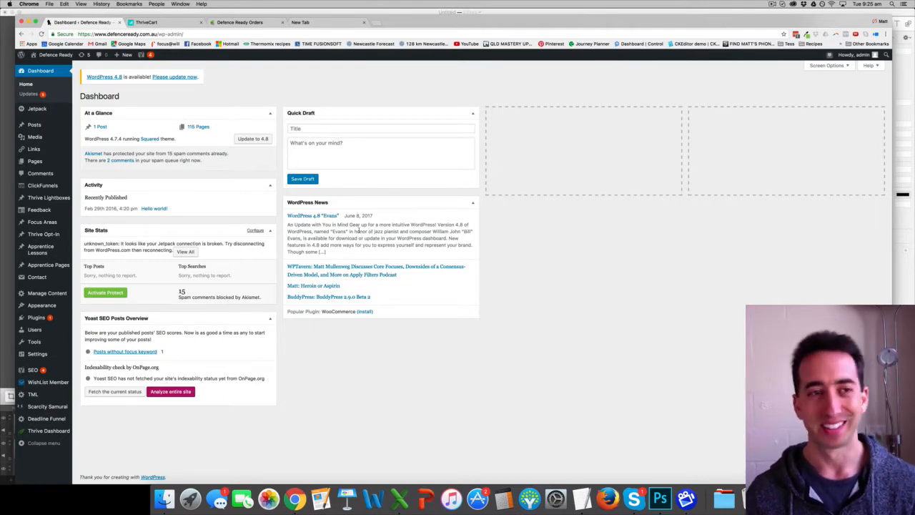
pyautogui.moveTo(228, 104)
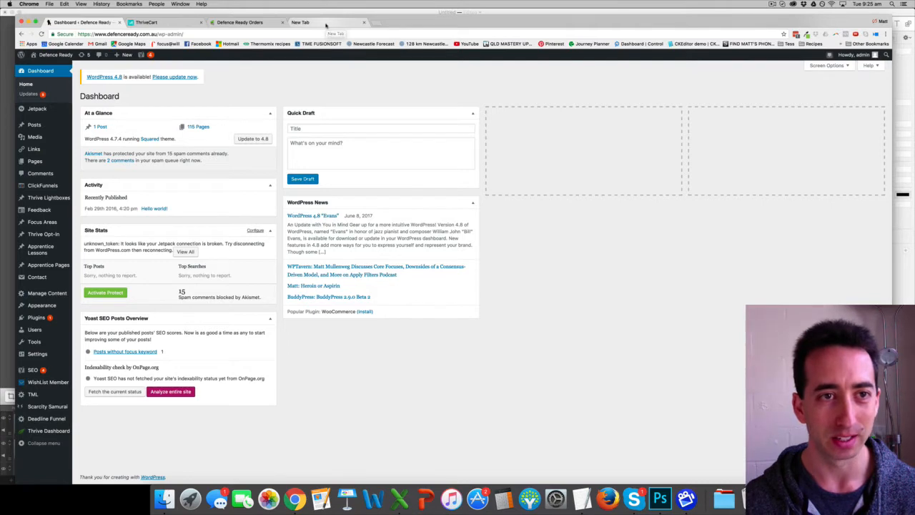
# In a new tab, go from defenceready.com.au via Training Resources to the Defence Exam Mastery System page
pyautogui.click(321, 22)
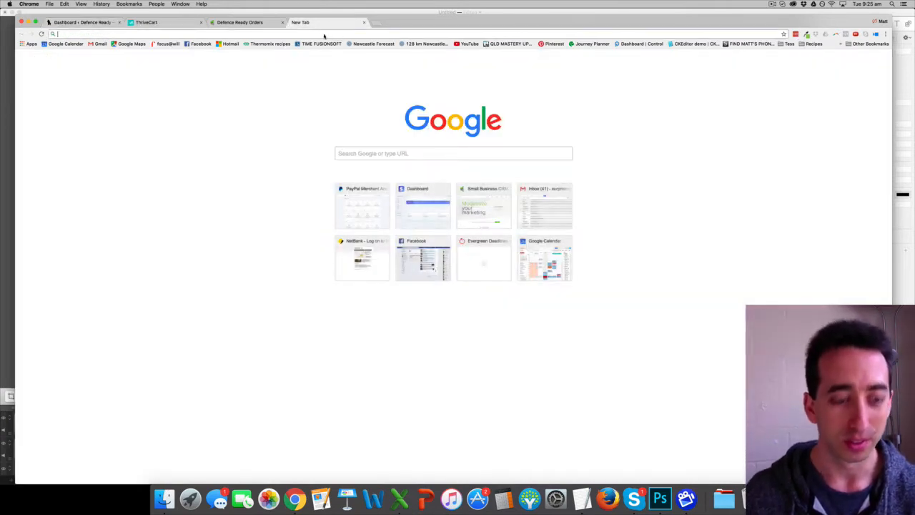
pyautogui.write('defenceready.com.au')
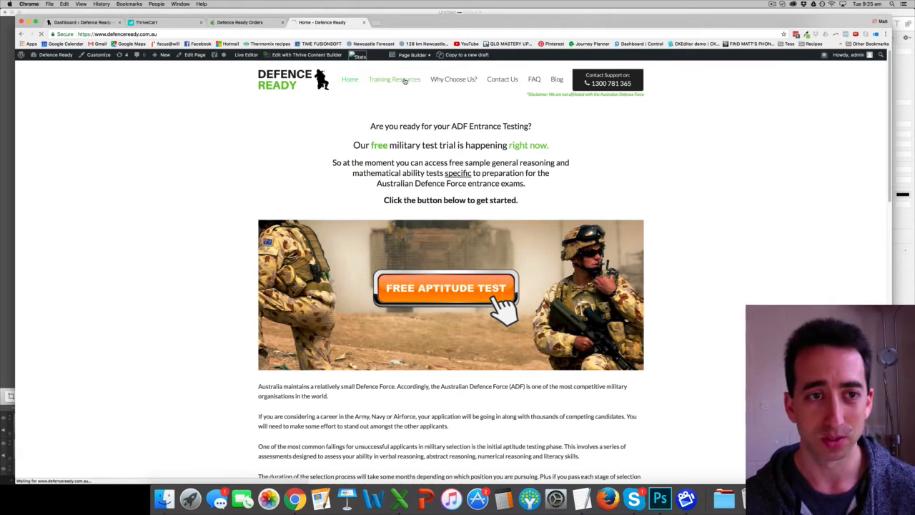
pyautogui.click(394, 79)
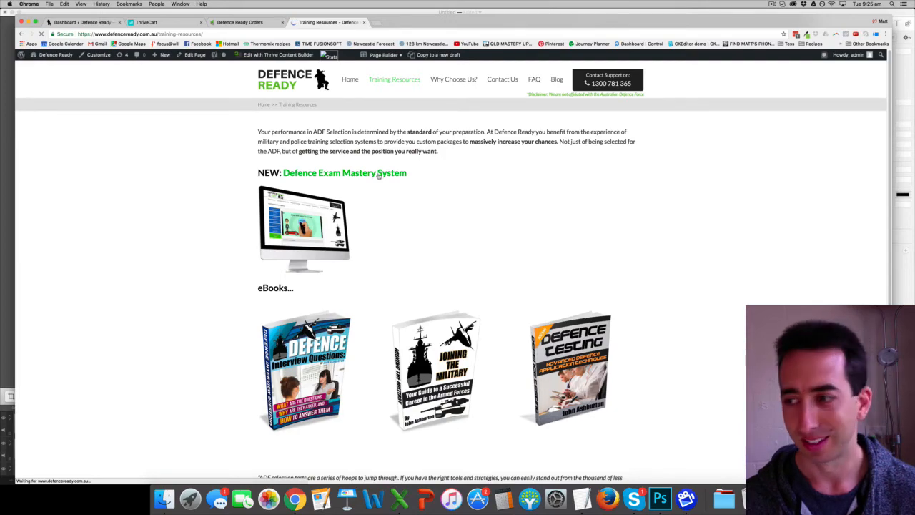
pyautogui.click(344, 173)
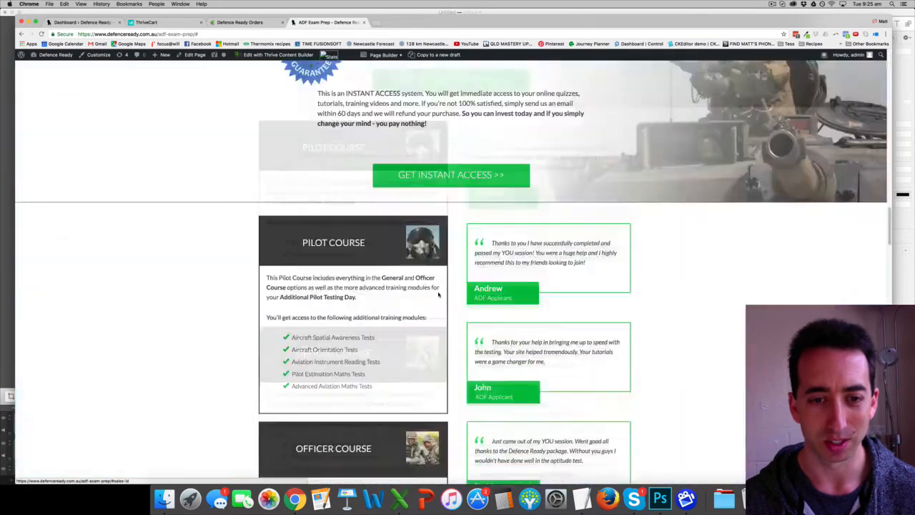
# Scroll through the course pricing and start the Pilot Course three-payment checkout
pyautogui.scroll(-3)
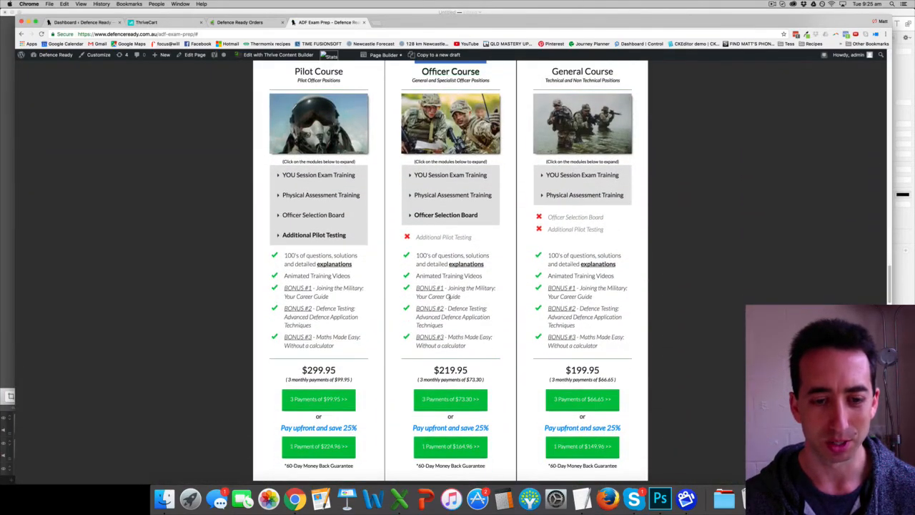
pyautogui.scroll(-3)
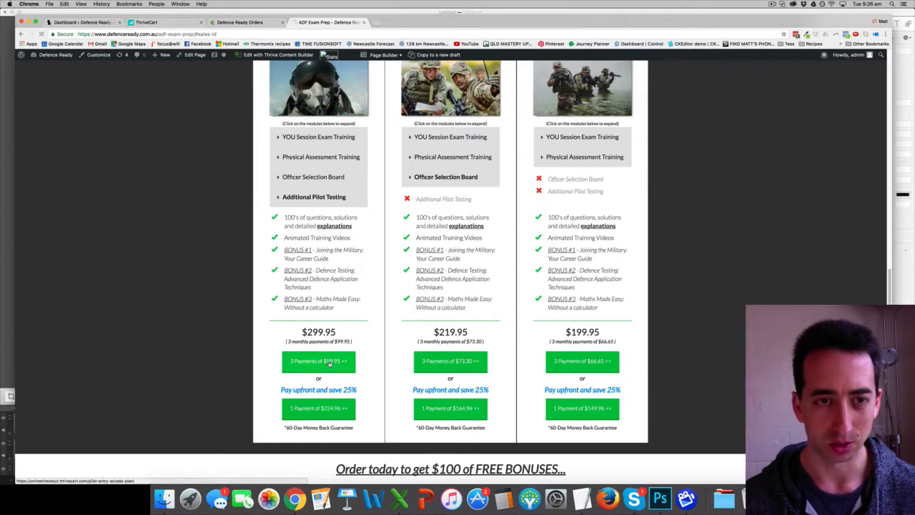
pyautogui.click(318, 362)
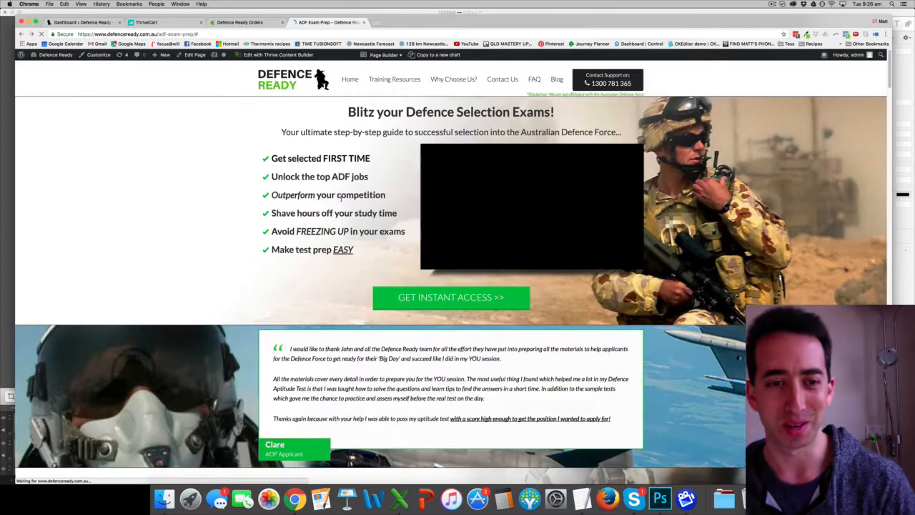
pyautogui.scroll(-3)
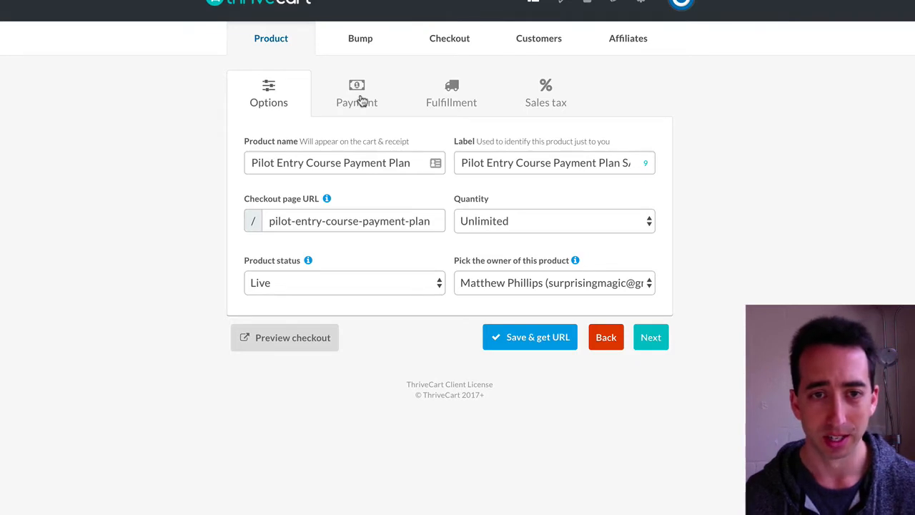
# Check the Bump and Checkout settings, then view the Customers behaviour rules with Infusionsoft tags
pyautogui.click(360, 38)
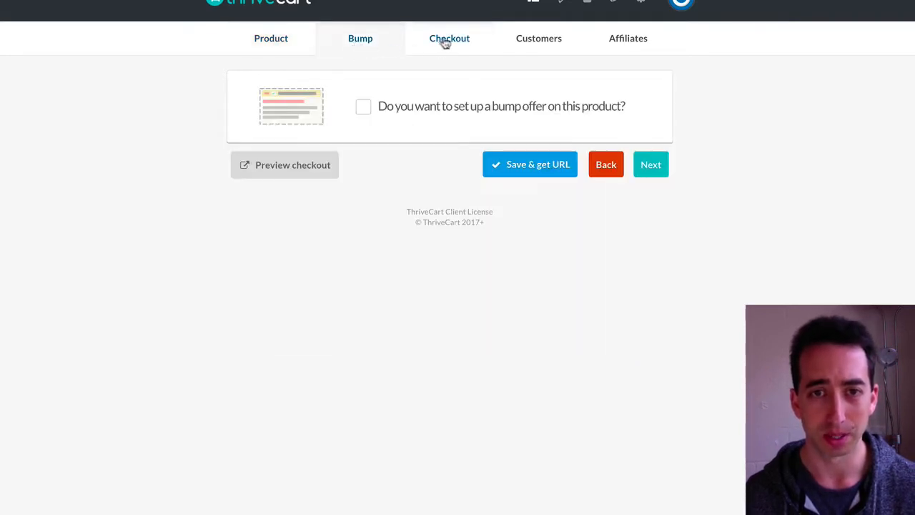
pyautogui.click(449, 38)
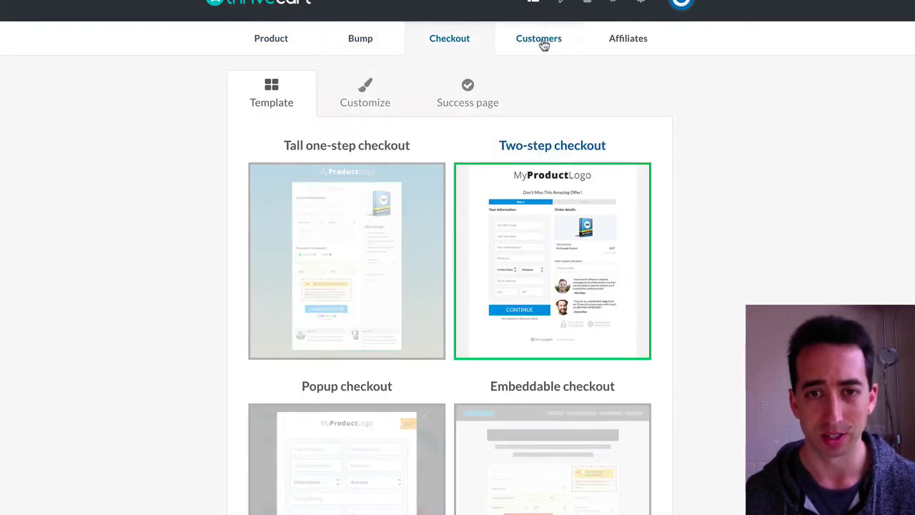
pyautogui.click(538, 38)
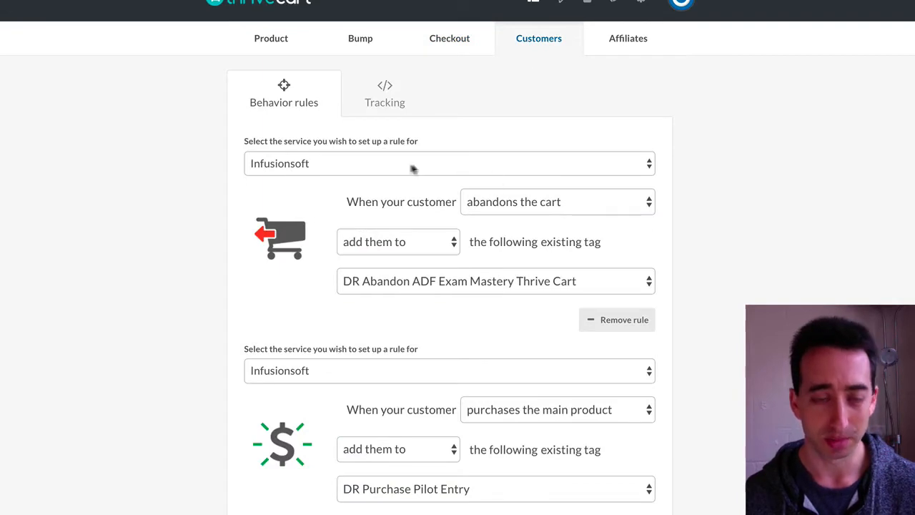
pyautogui.moveTo(462, 223)
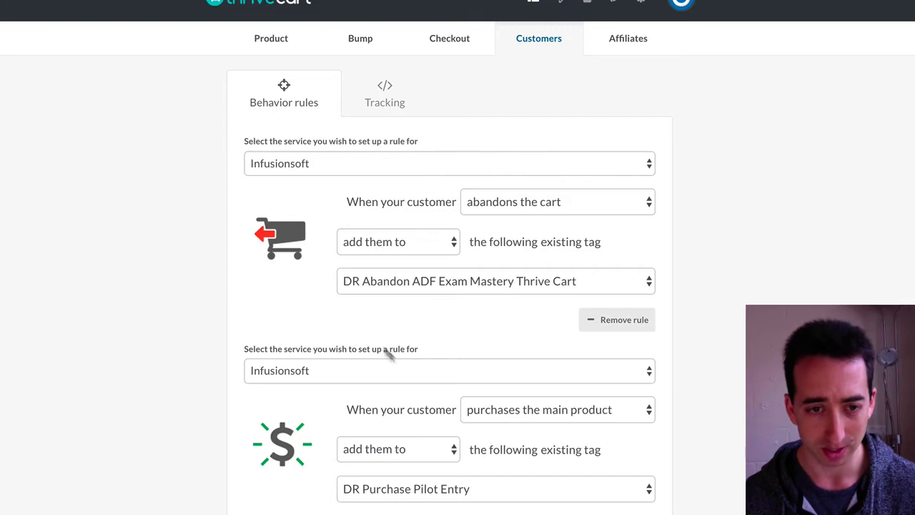
pyautogui.moveTo(421, 381)
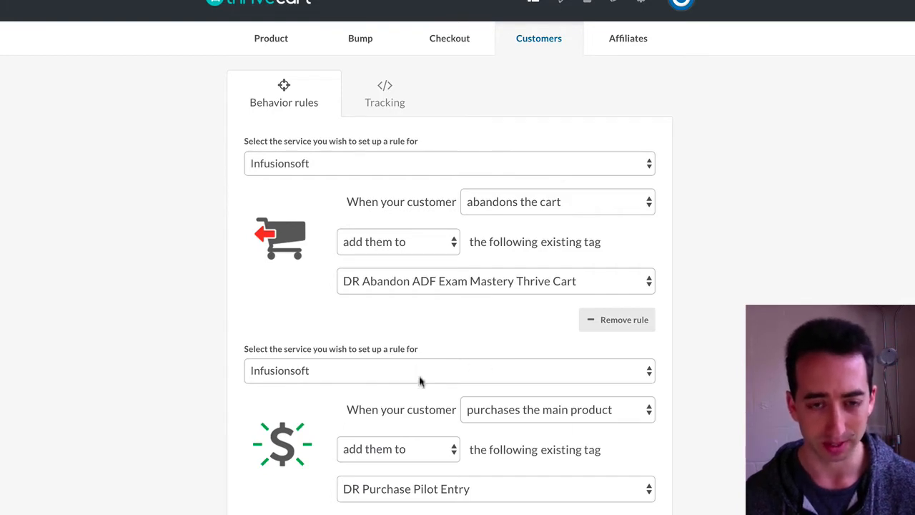
pyautogui.moveTo(493, 488)
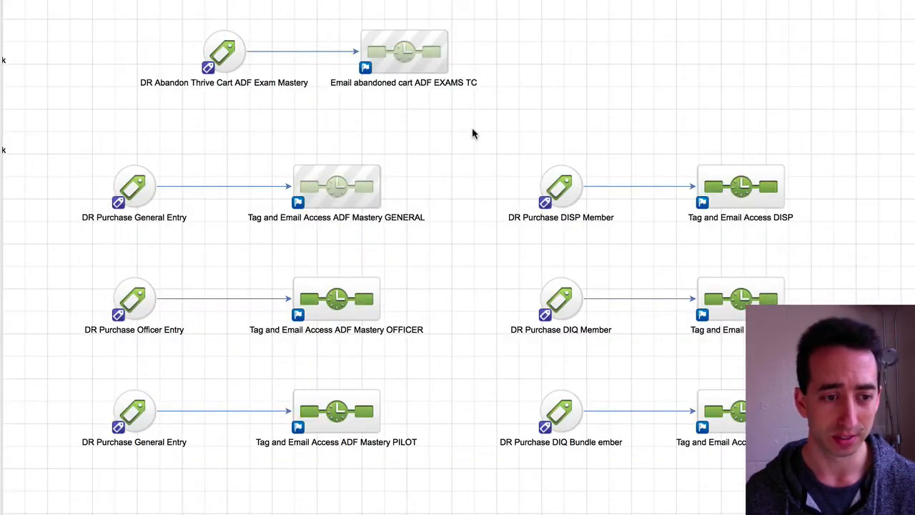
pyautogui.moveTo(241, 230)
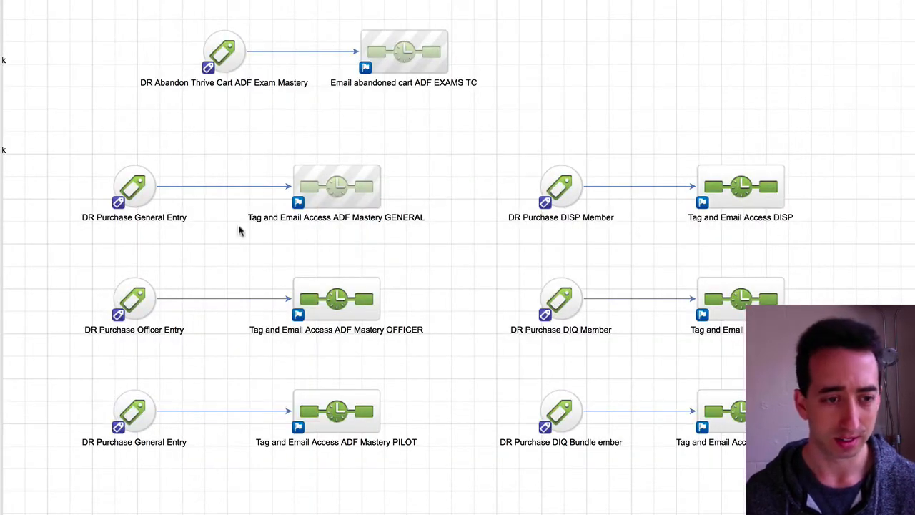
pyautogui.moveTo(133, 426)
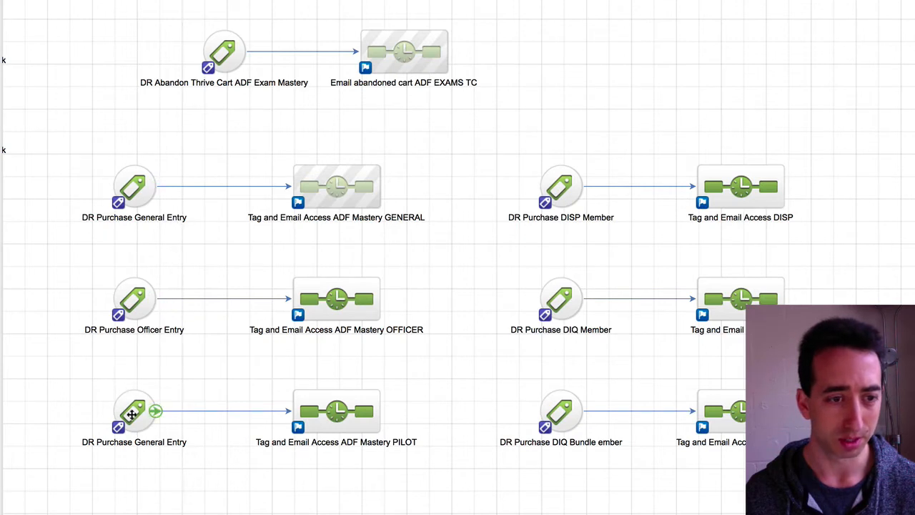
pyautogui.click(133, 187)
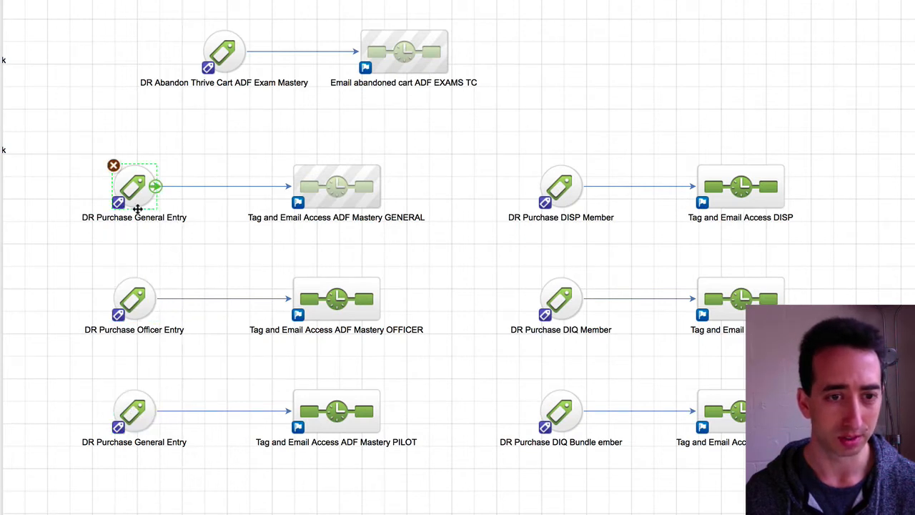
pyautogui.moveTo(172, 222)
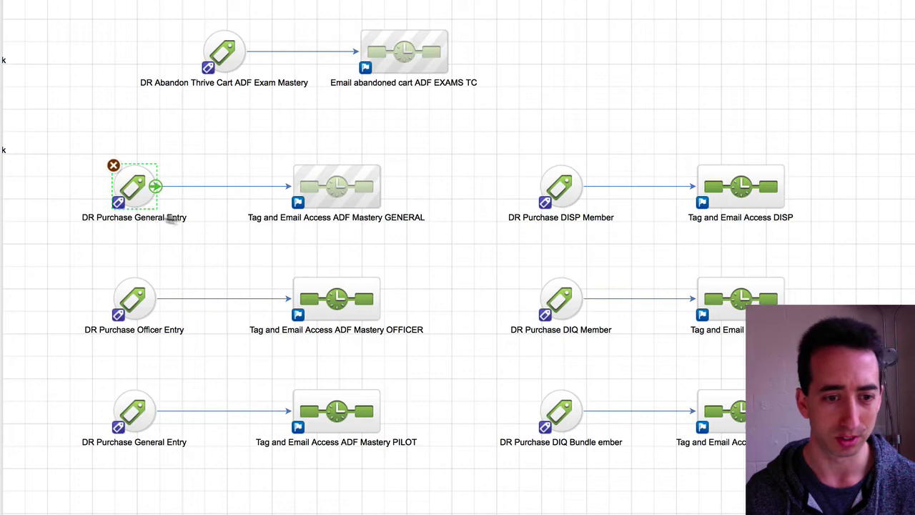
pyautogui.click(340, 411)
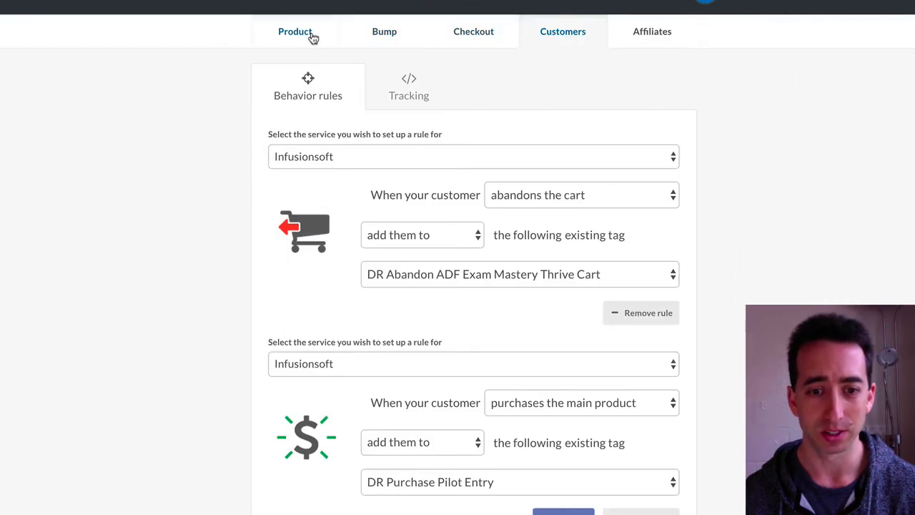
# Review the product's Fulfillment settings, keeping Wishlist as the membership platform
pyautogui.click(293, 30)
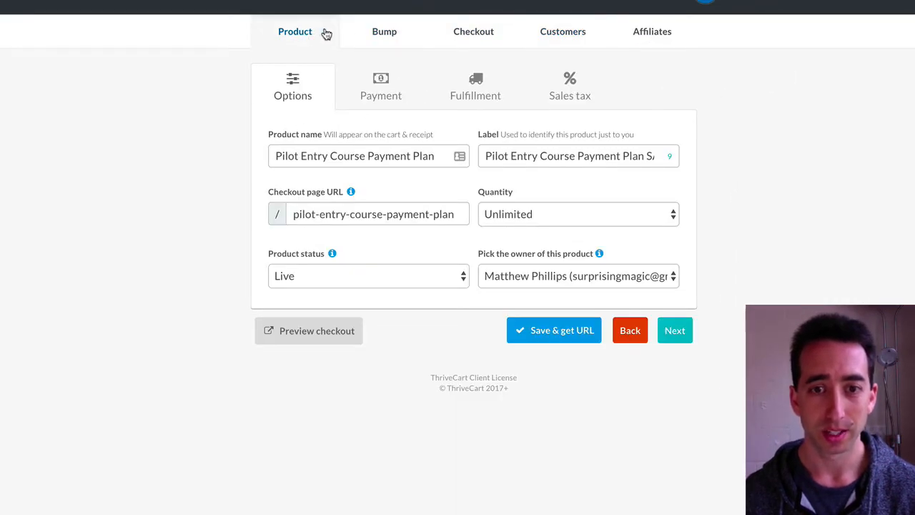
pyautogui.click(474, 85)
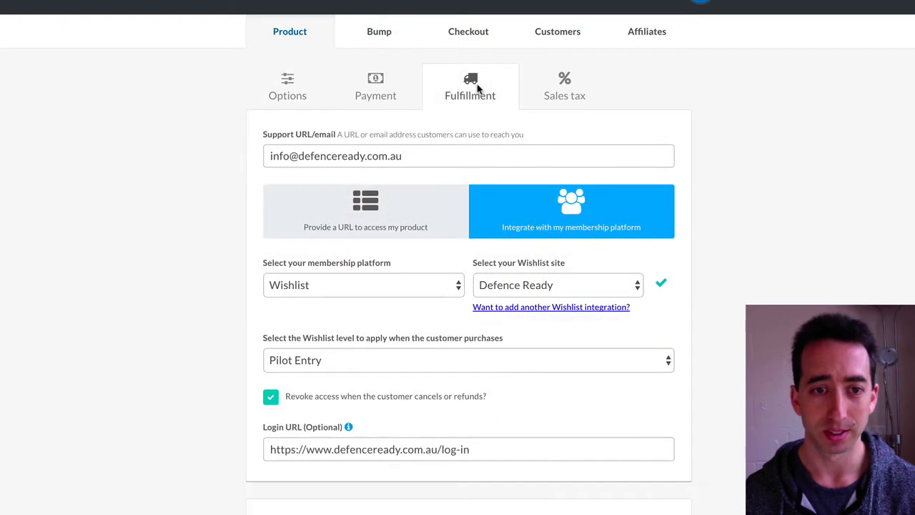
pyautogui.moveTo(439, 291)
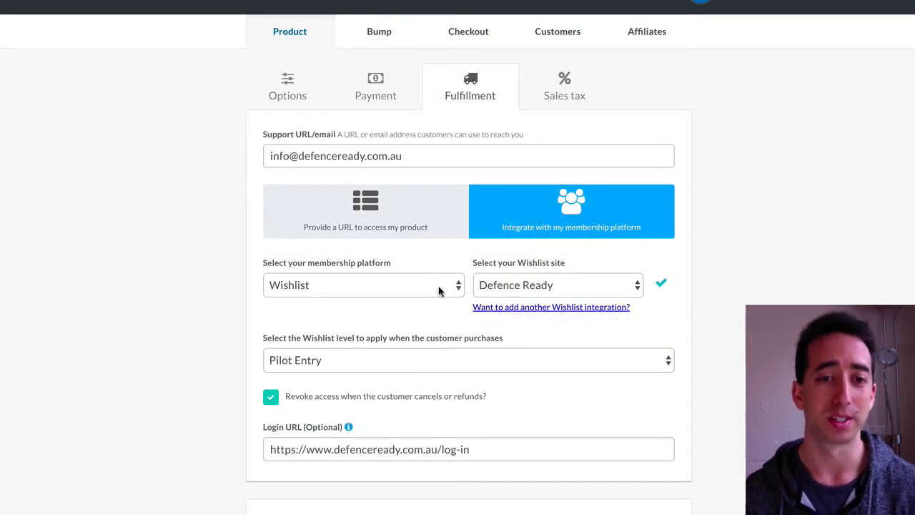
pyautogui.click(364, 285)
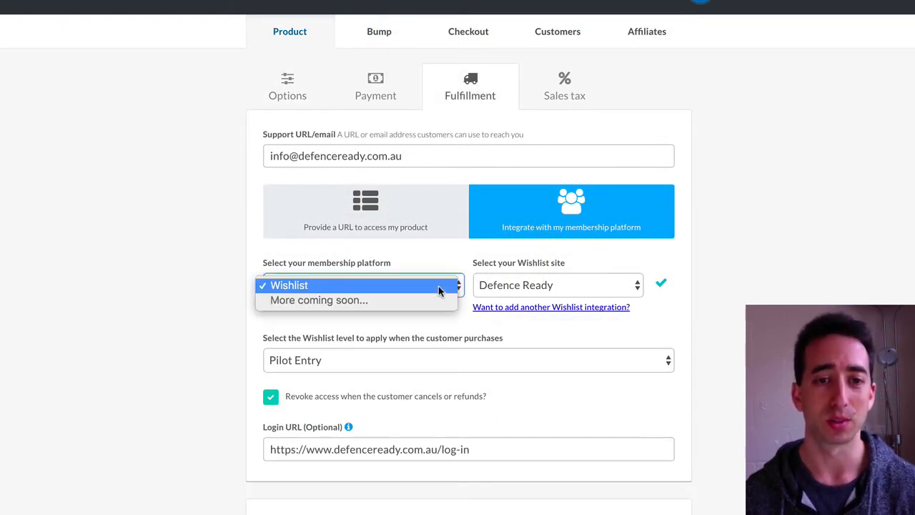
pyautogui.click(289, 286)
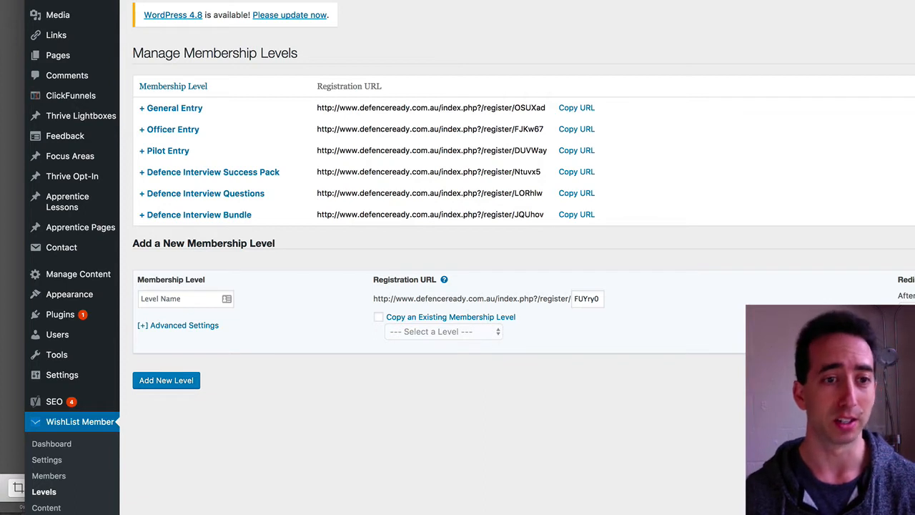
pyautogui.moveTo(236, 110)
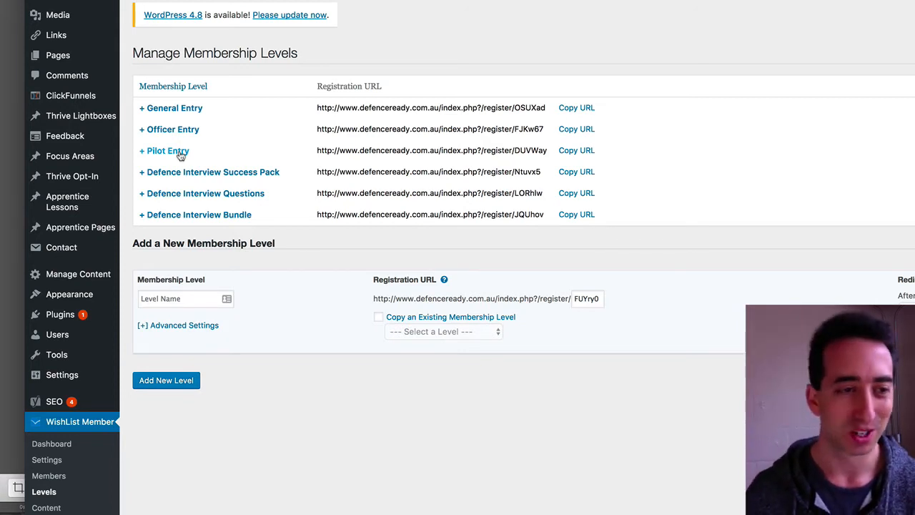
pyautogui.moveTo(69, 294)
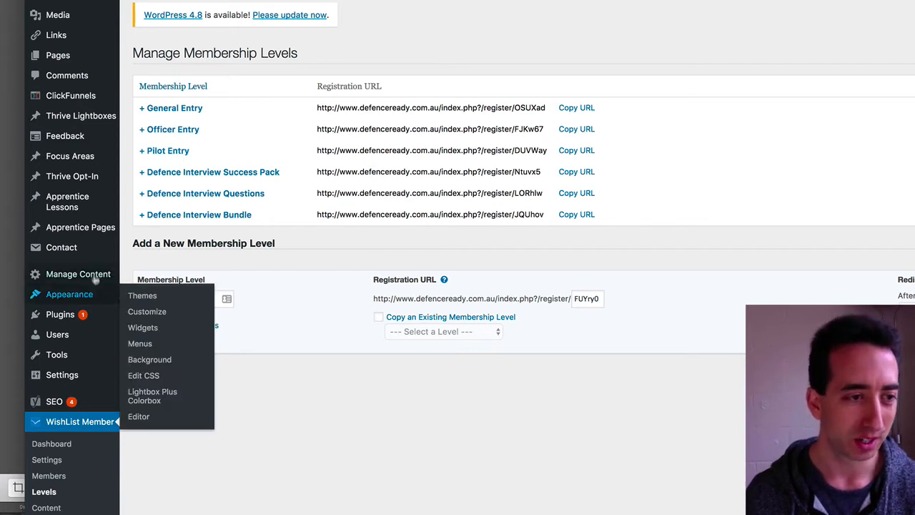
pyautogui.moveTo(67, 200)
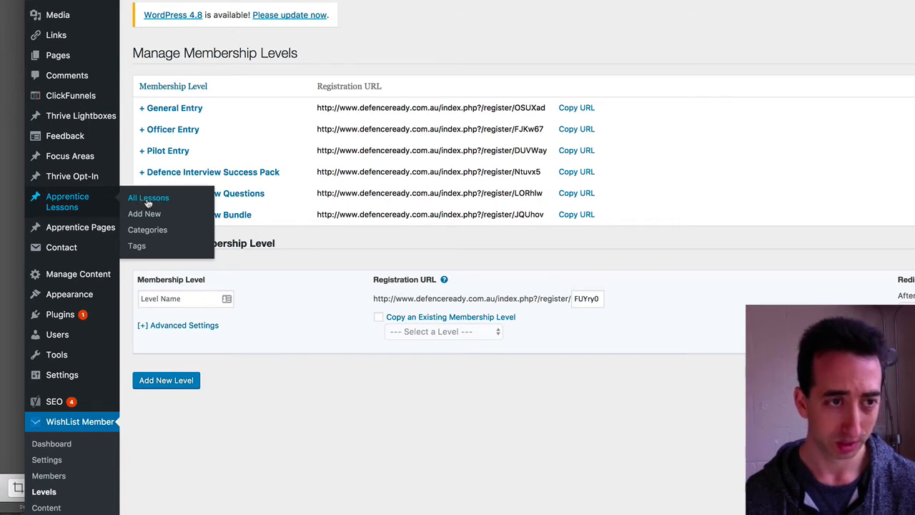
# Open All Lessons under Apprentice Lessons from the WishList Member Levels page
pyautogui.click(148, 197)
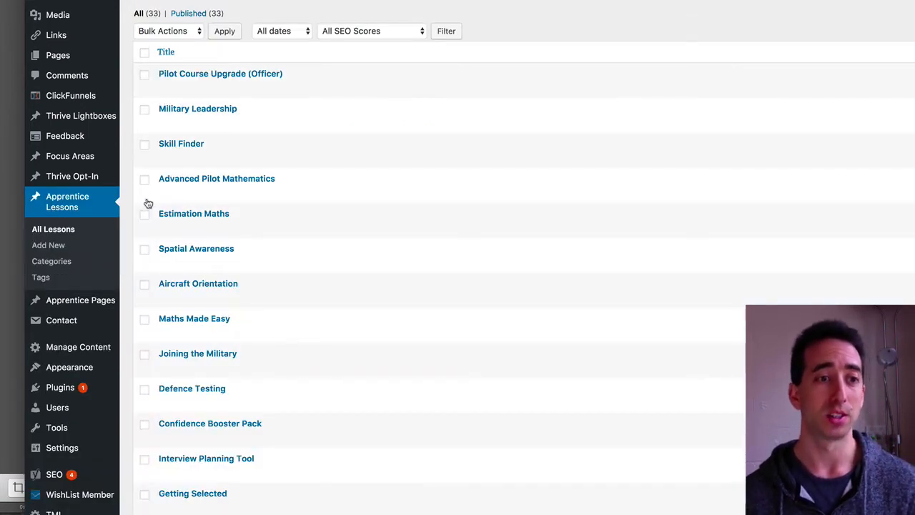
# Scroll the lessons list and edit the Mathematics lesson
pyautogui.scroll(-3)
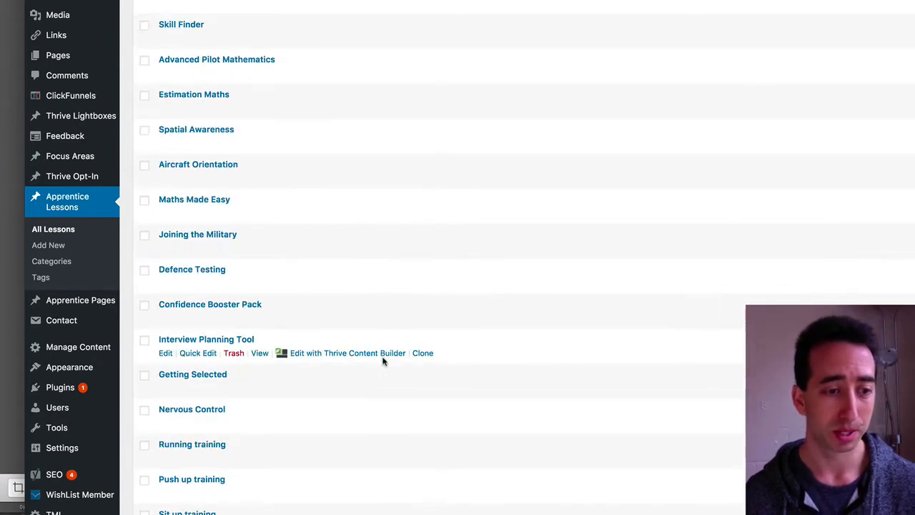
pyautogui.scroll(-3)
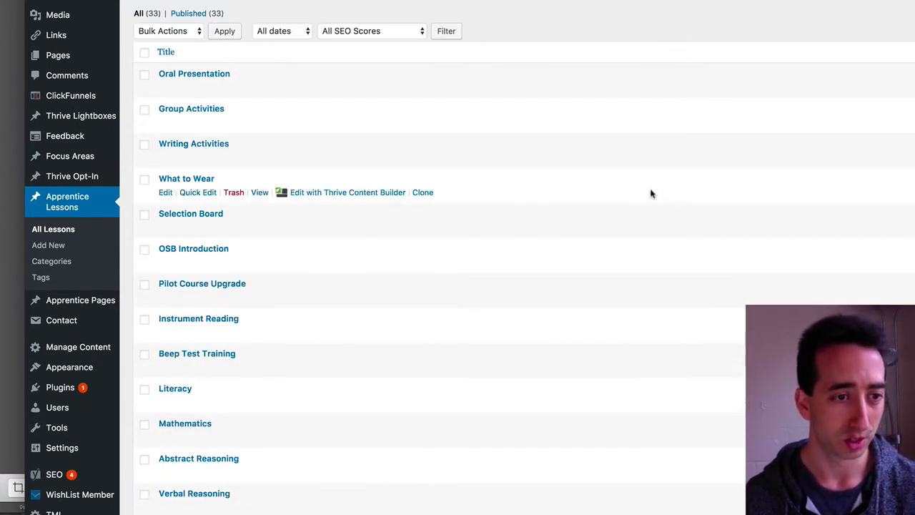
pyautogui.moveTo(228, 286)
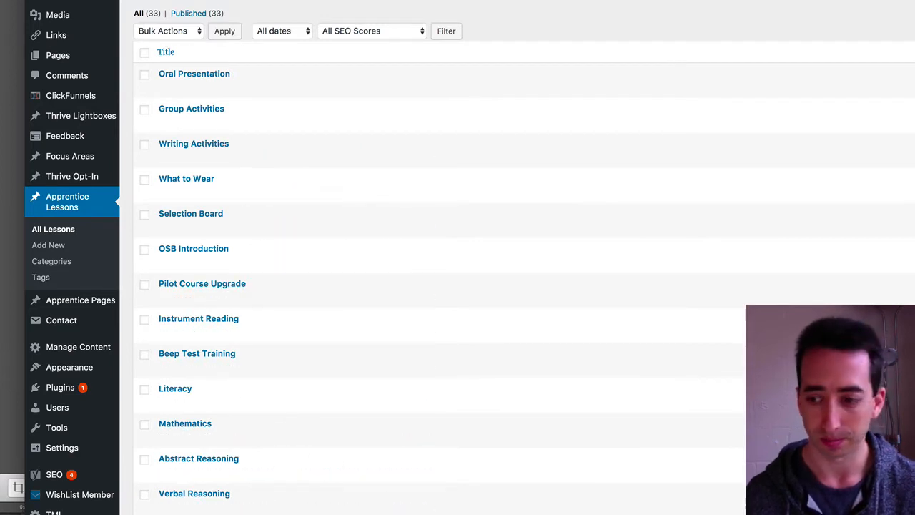
pyautogui.moveTo(208, 248)
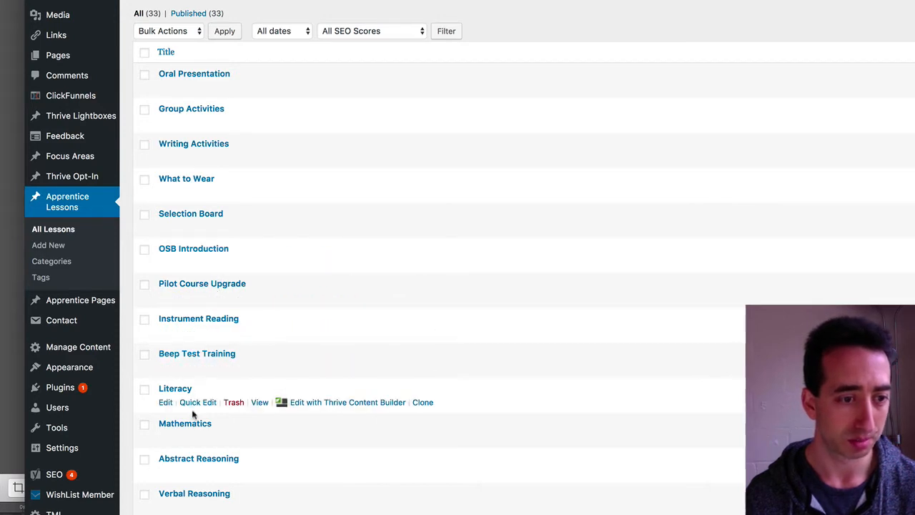
pyautogui.moveTo(166, 443)
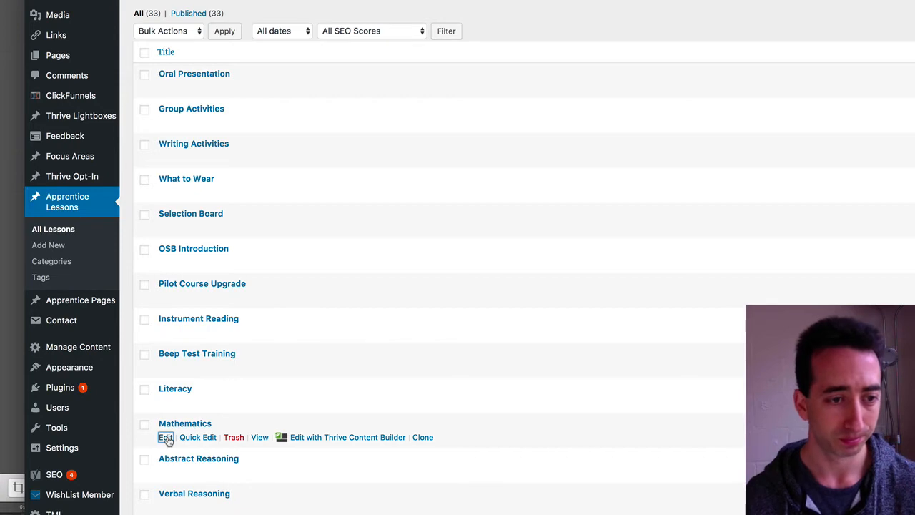
pyautogui.click(166, 438)
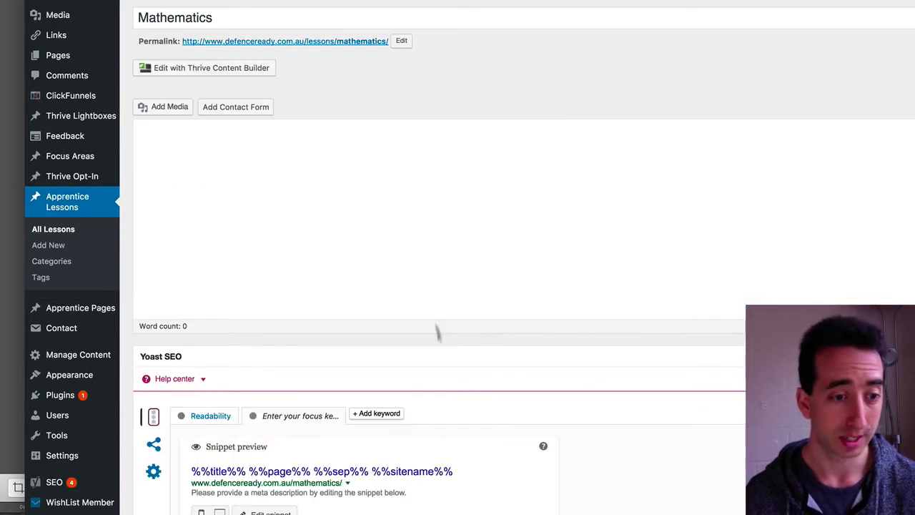
pyautogui.scroll(-3)
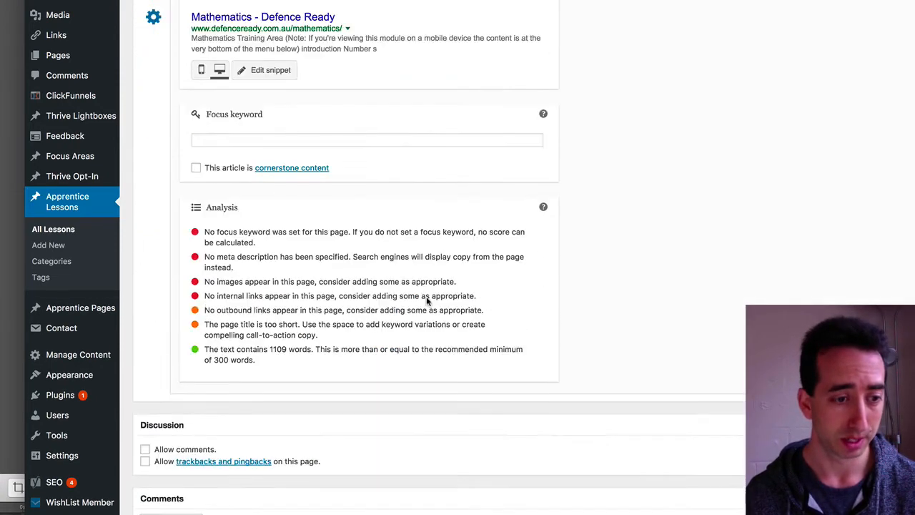
pyautogui.scroll(-3)
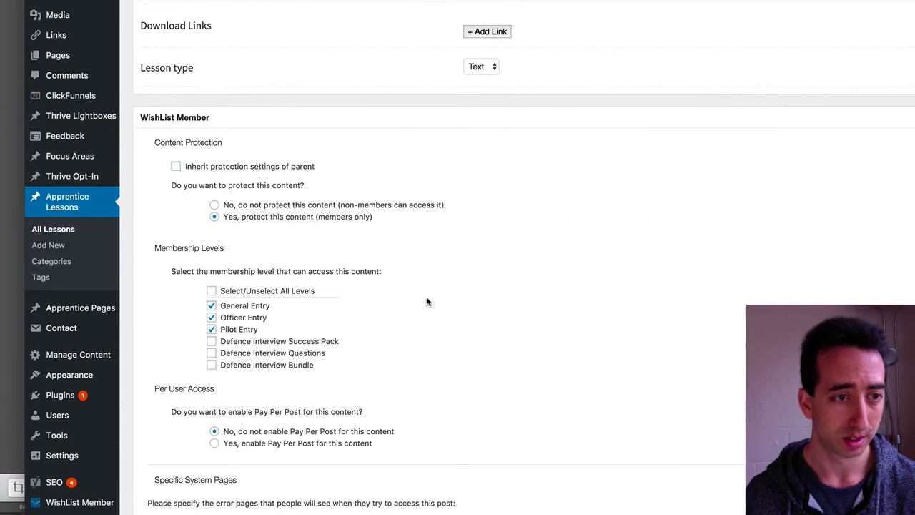
pyautogui.moveTo(235, 173)
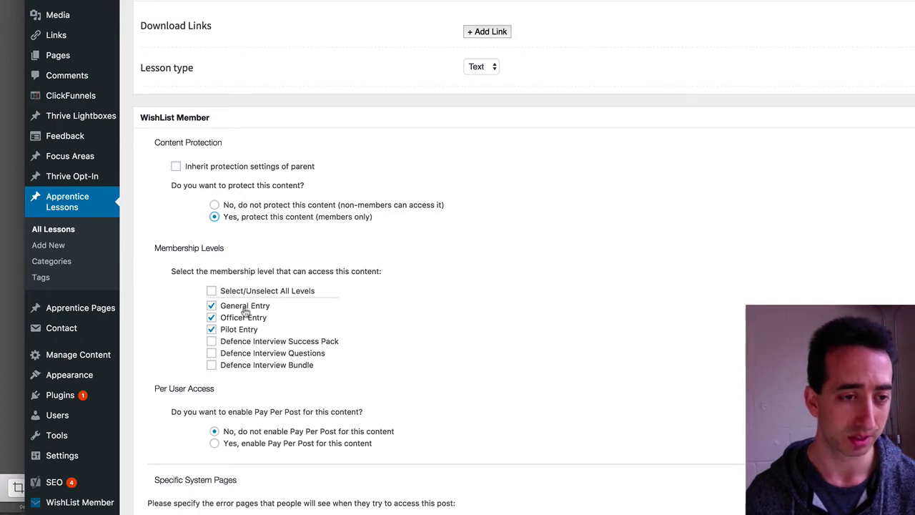
pyautogui.moveTo(272, 344)
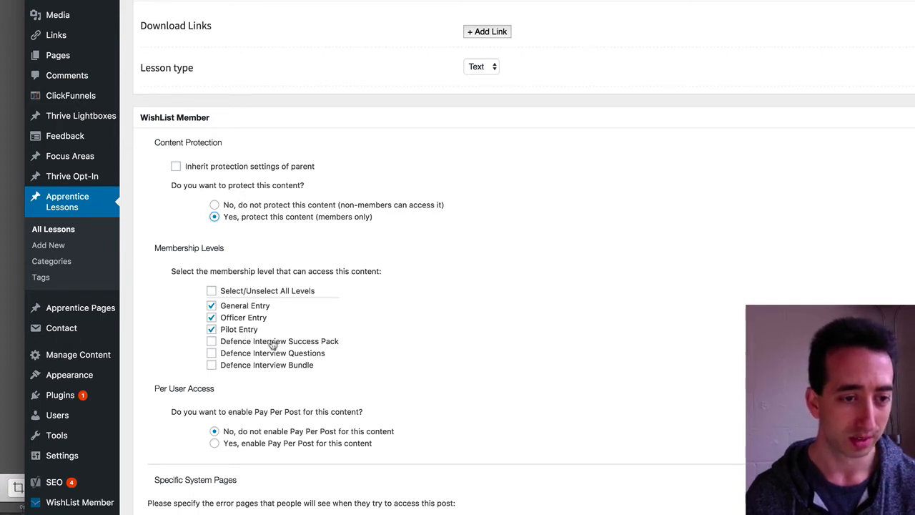
pyautogui.moveTo(278, 365)
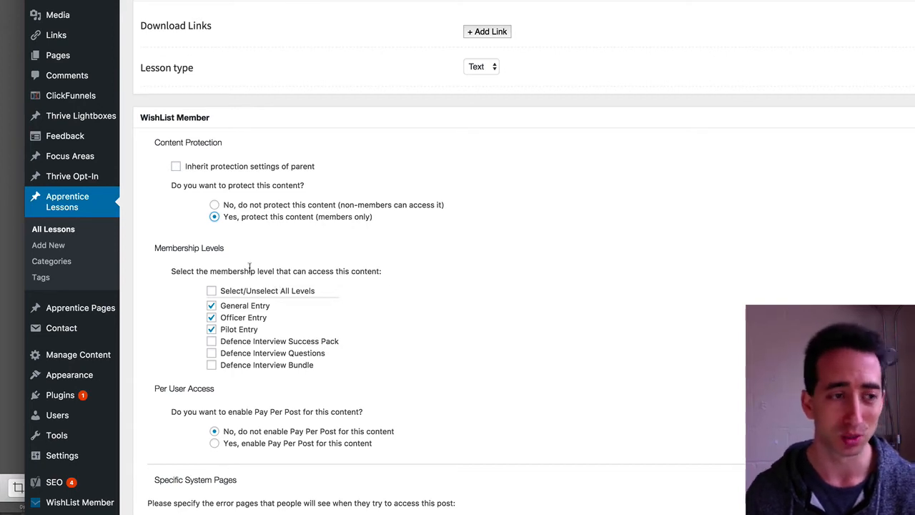
pyautogui.moveTo(264, 239)
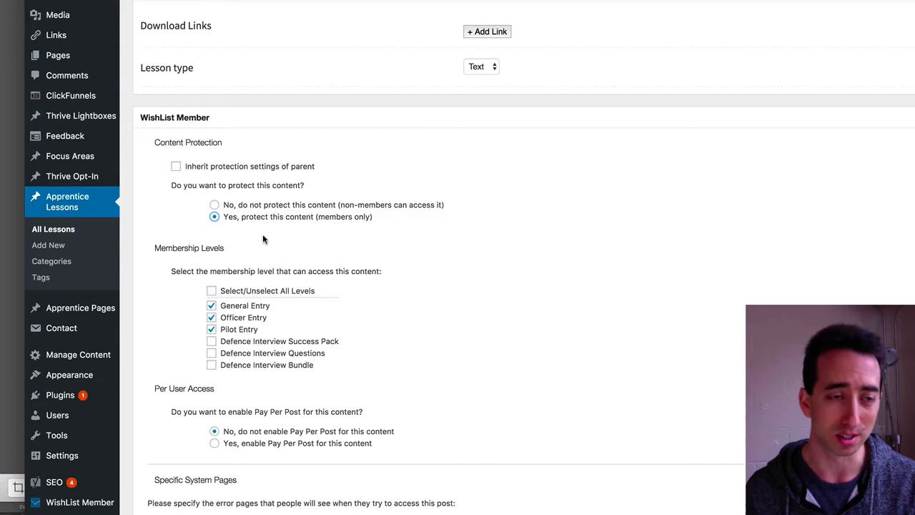
pyautogui.moveTo(250, 238)
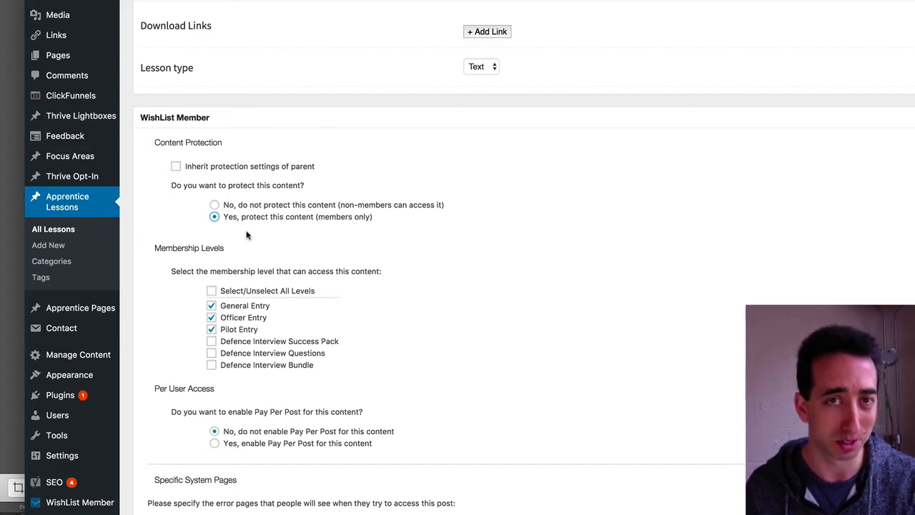
pyautogui.moveTo(244, 236)
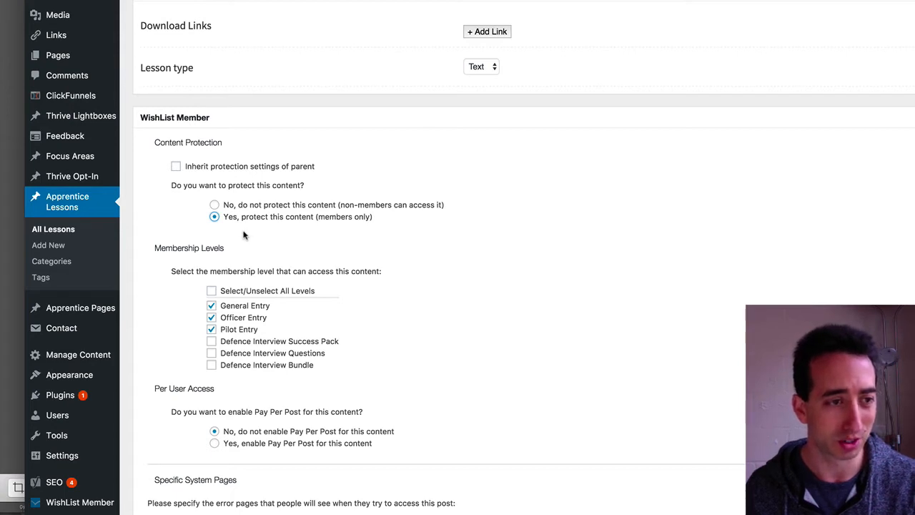
pyautogui.moveTo(66, 141)
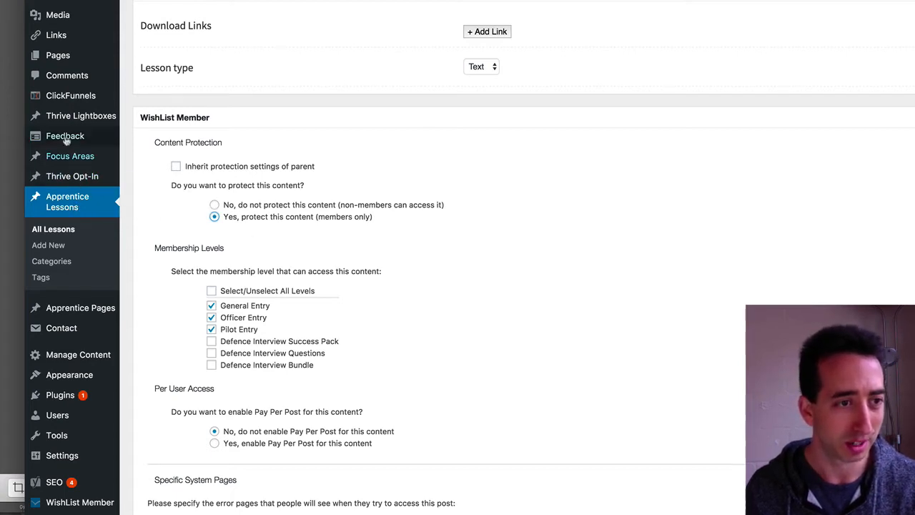
pyautogui.moveTo(71, 307)
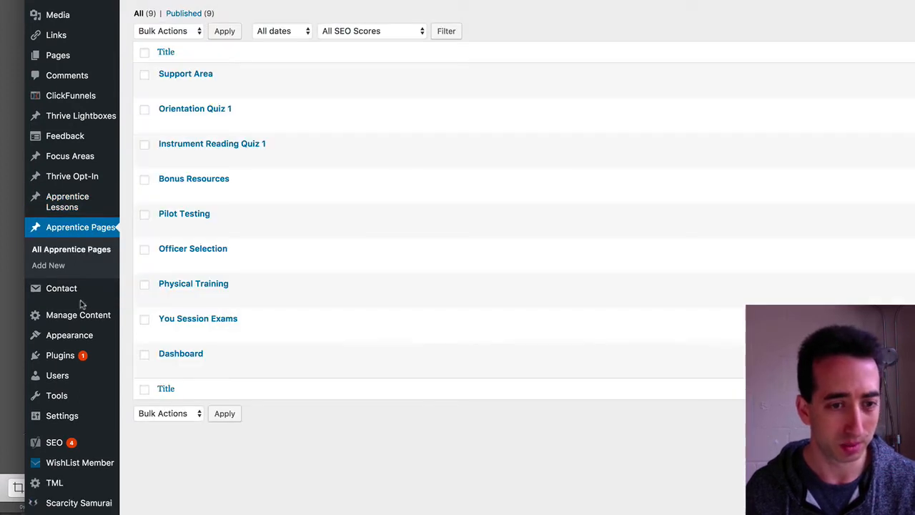
pyautogui.moveTo(181, 354)
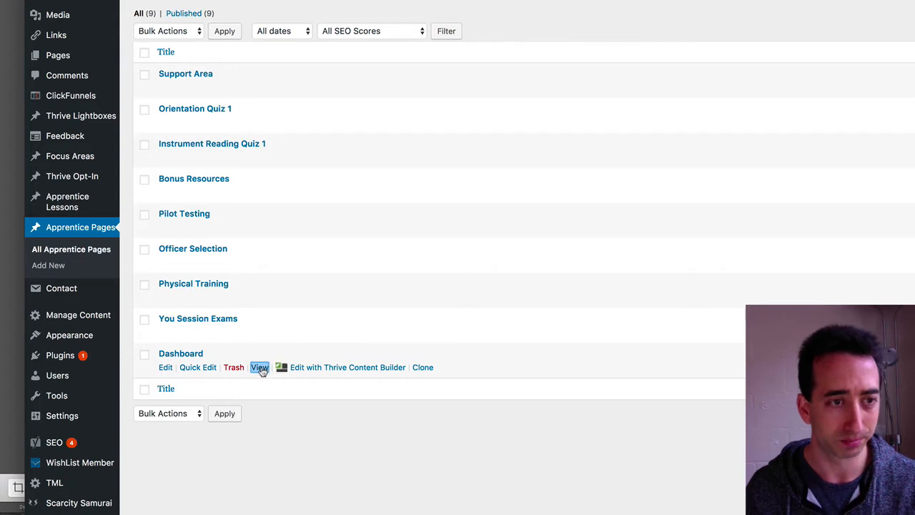
# View the Dashboard page from Apprentice Pages on the live site
pyautogui.click(259, 367)
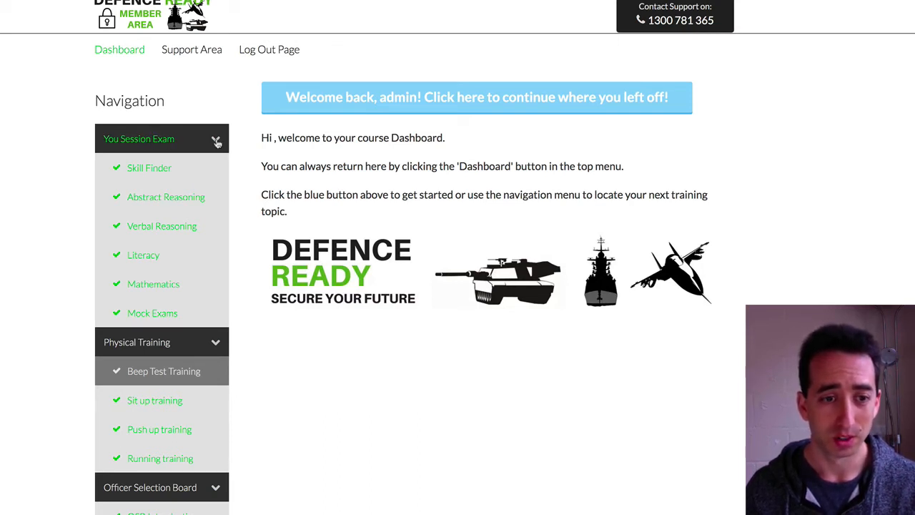
# Collapse the Officer Selection Board section and open the You Session Exam lessons overview
pyautogui.scroll(-3)
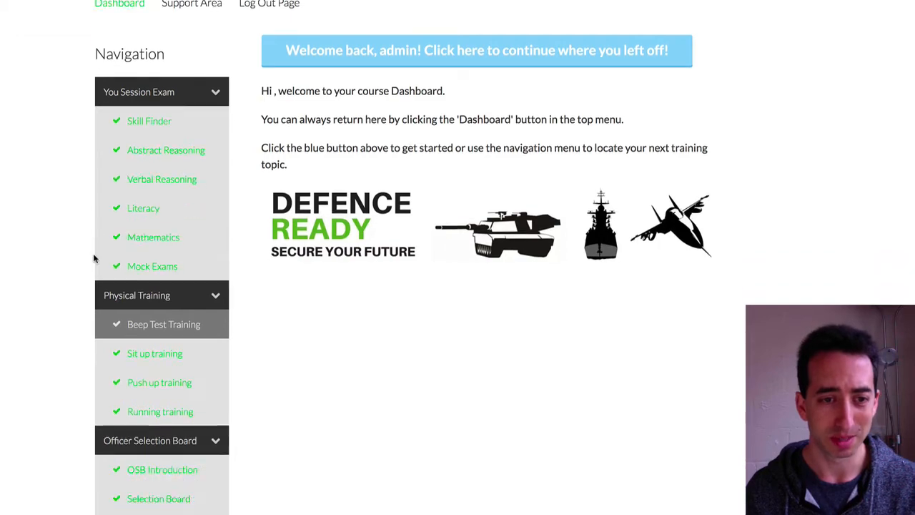
pyautogui.scroll(-3)
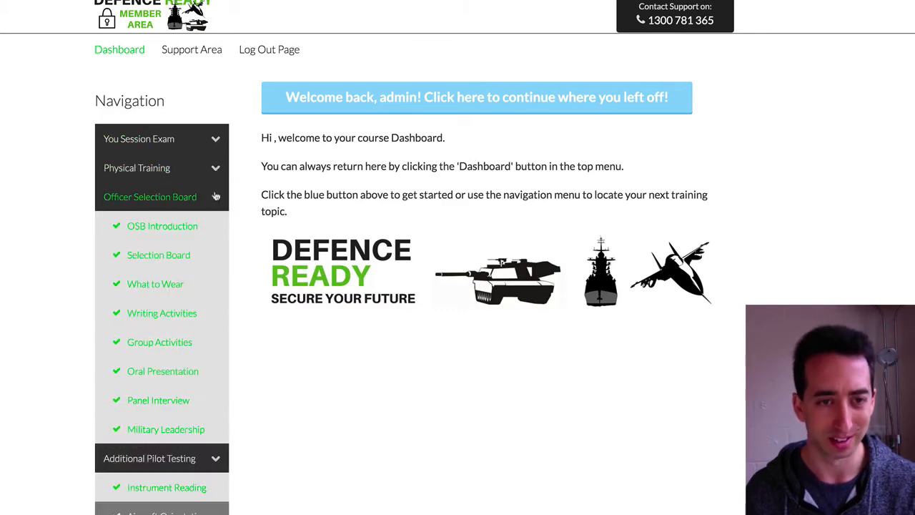
pyautogui.click(150, 196)
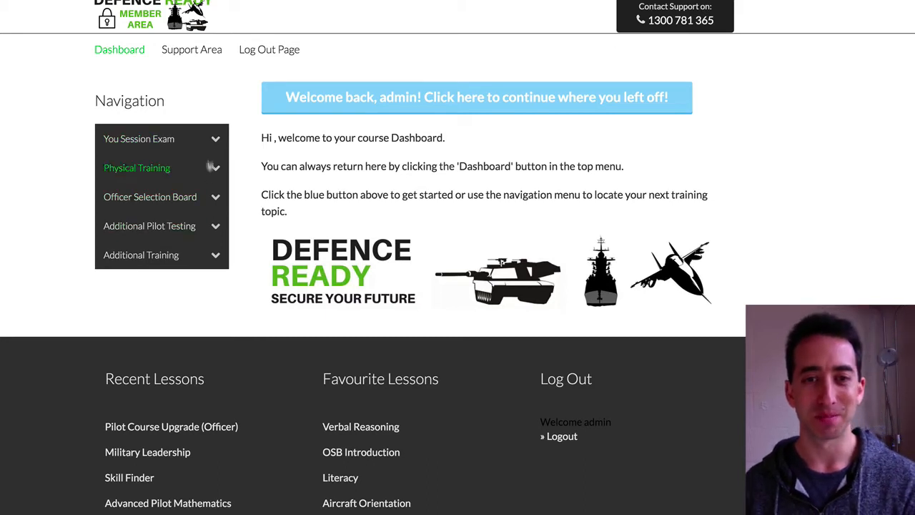
pyautogui.moveTo(257, 145)
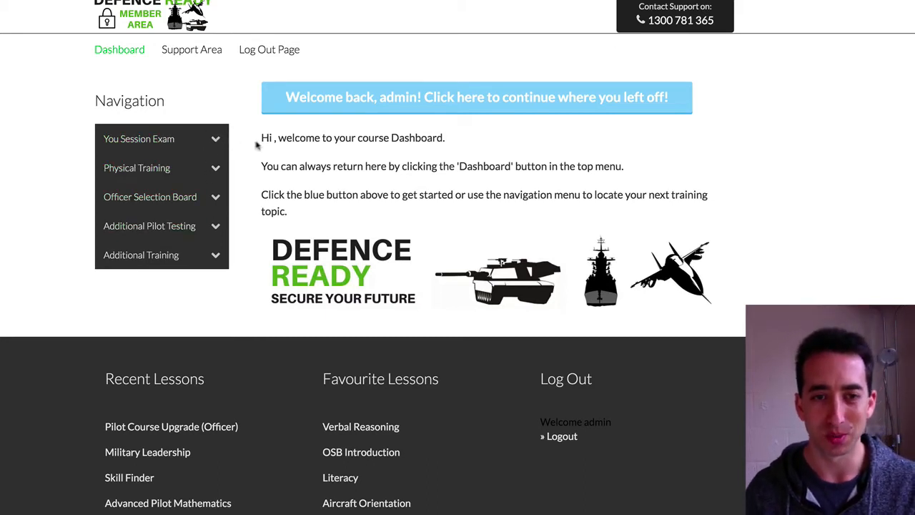
pyautogui.moveTo(362, 103)
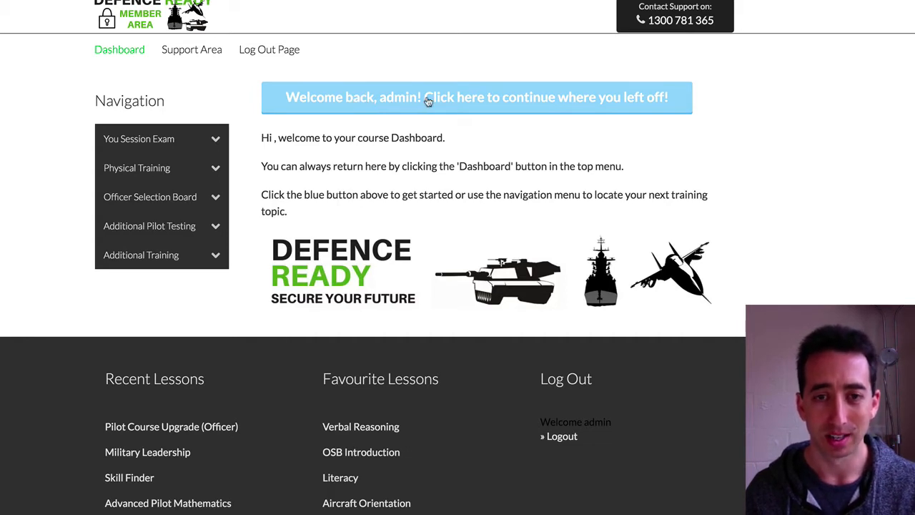
pyautogui.moveTo(397, 106)
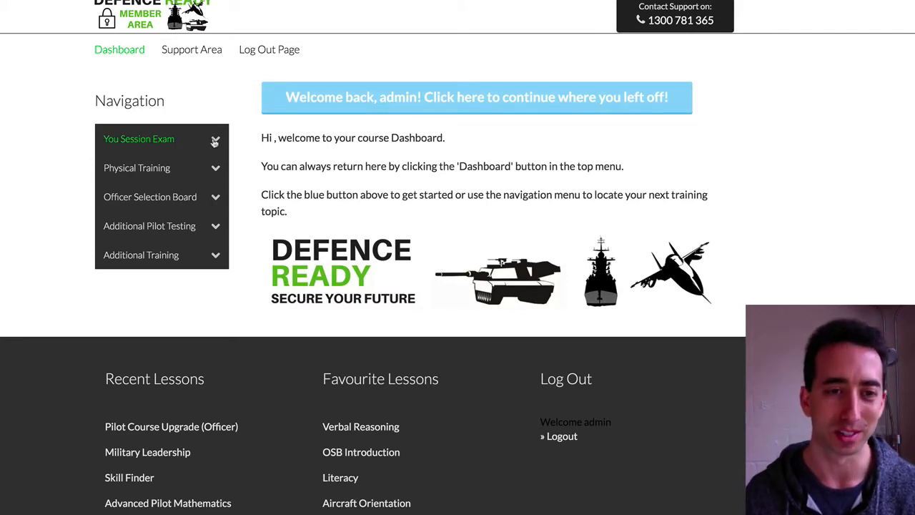
pyautogui.click(139, 139)
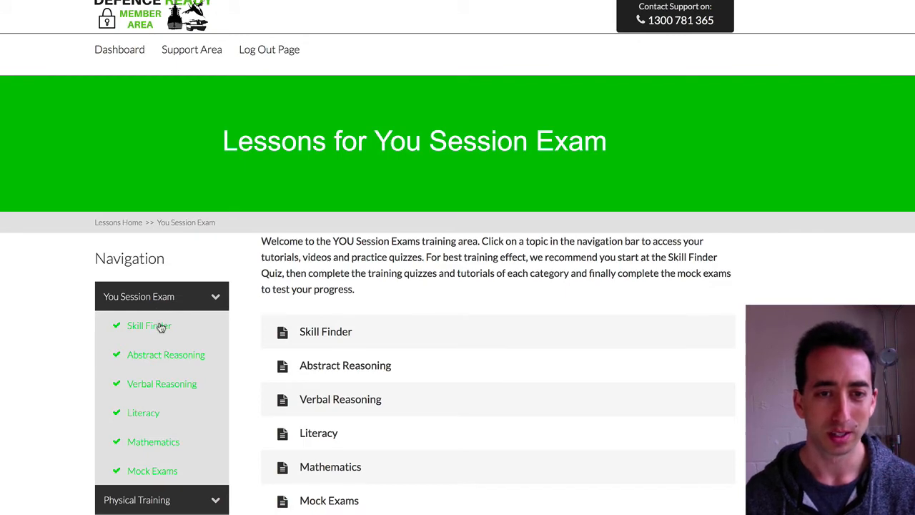
# Open the Skill Finder lesson and scroll through its content
pyautogui.click(149, 325)
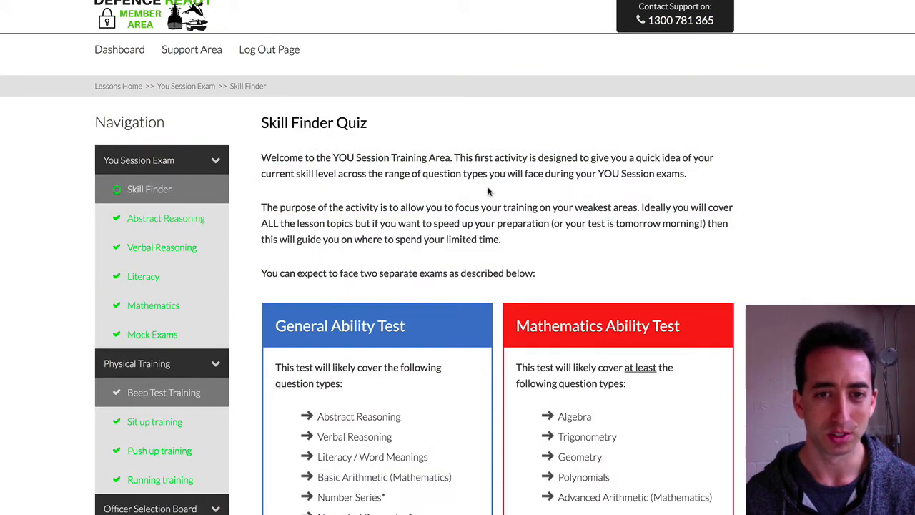
pyautogui.moveTo(493, 317)
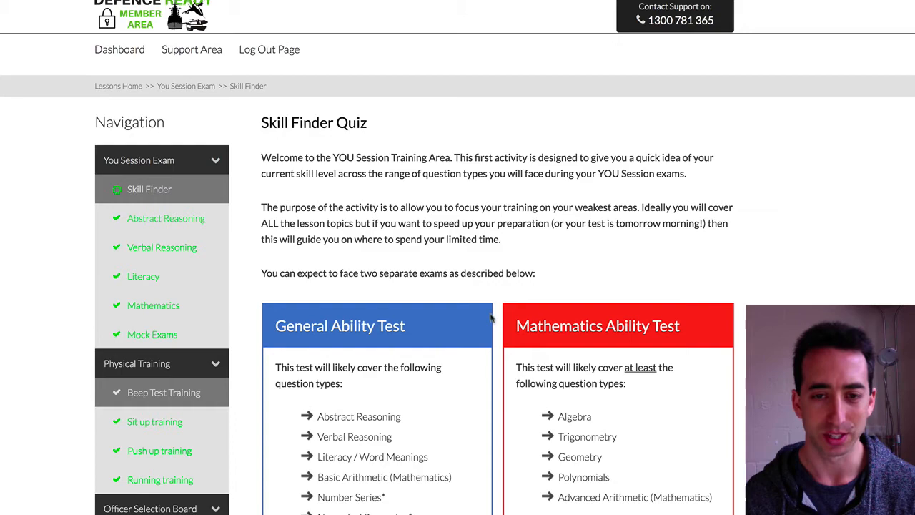
pyautogui.scroll(-3)
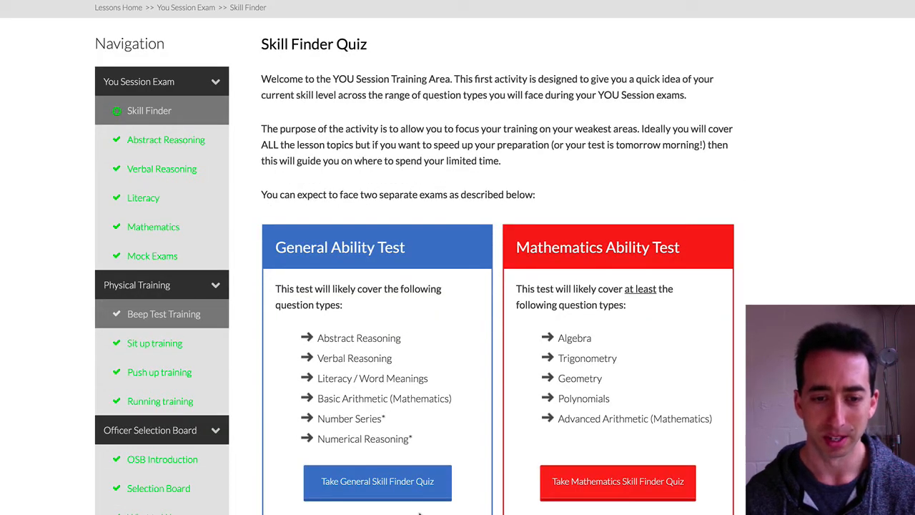
pyautogui.moveTo(398, 470)
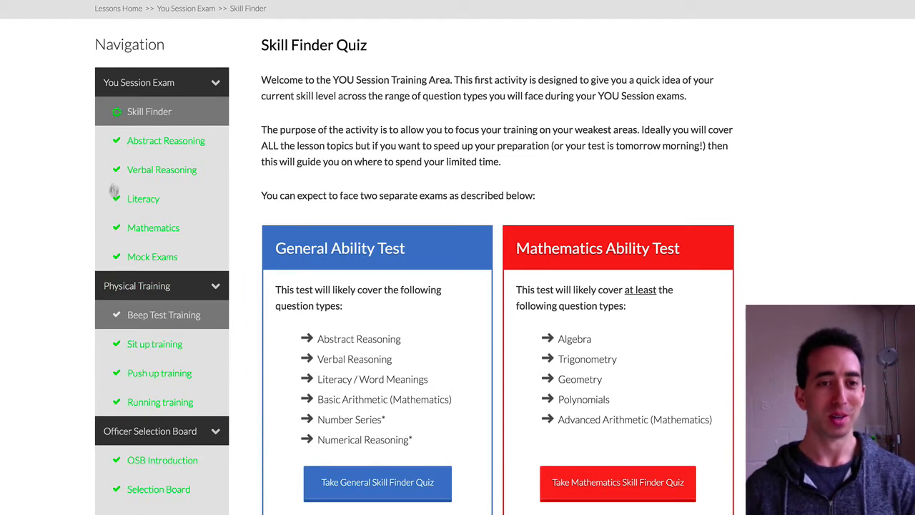
pyautogui.moveTo(124, 143)
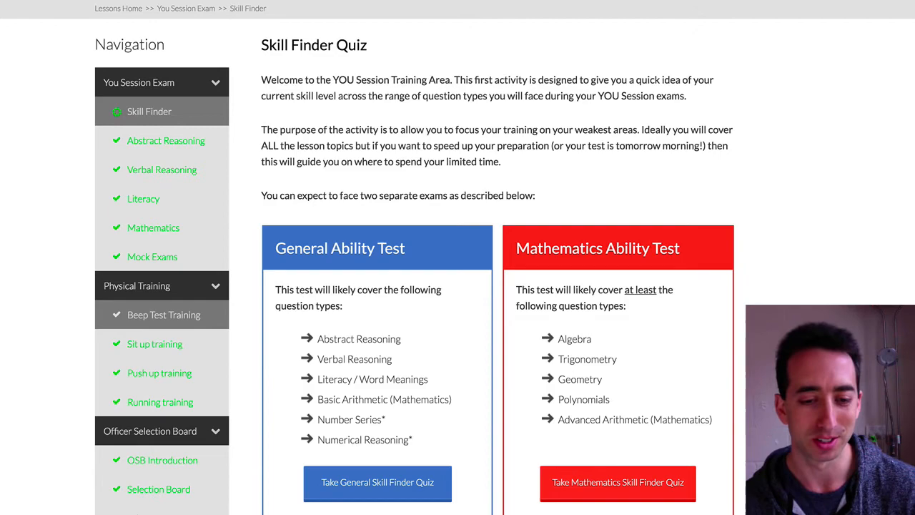
pyautogui.scroll(-3)
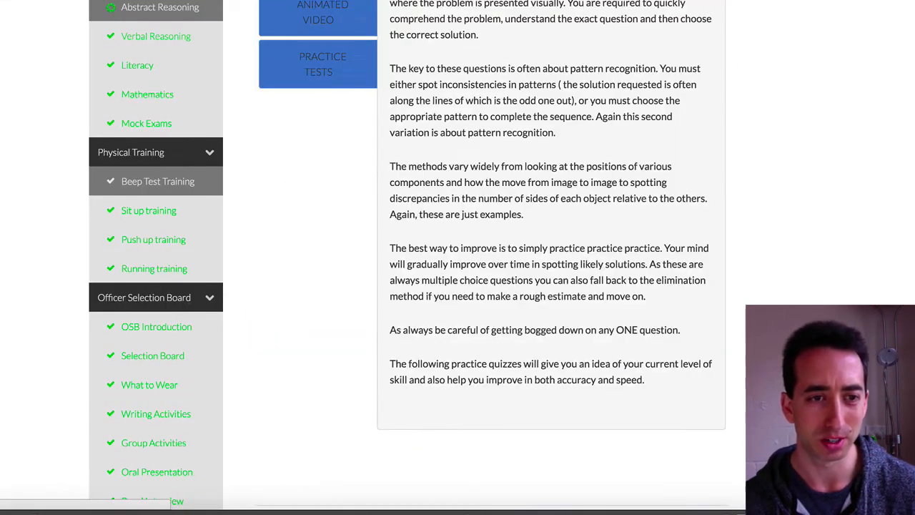
# Collapse the Additional Pilot Testing and Additional Training groups, then open Additional Pilot Testing's lessons
pyautogui.scroll(-3)
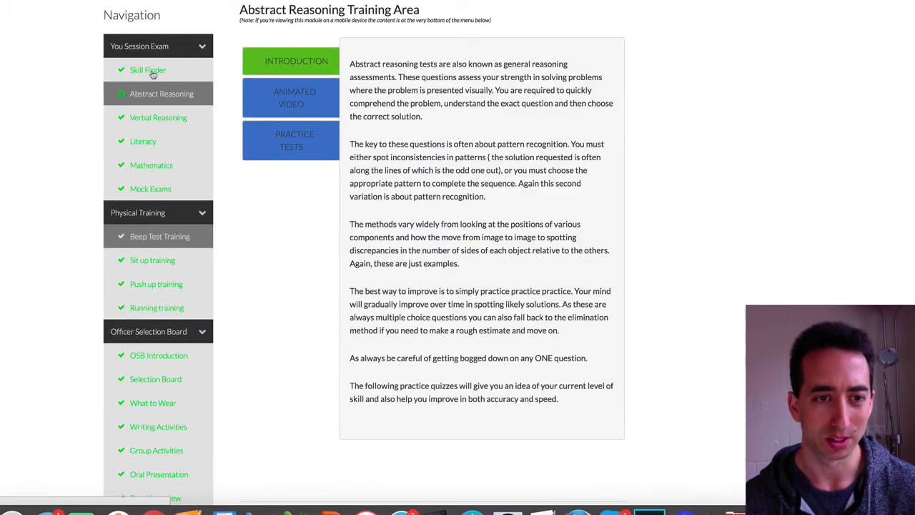
pyautogui.click(148, 70)
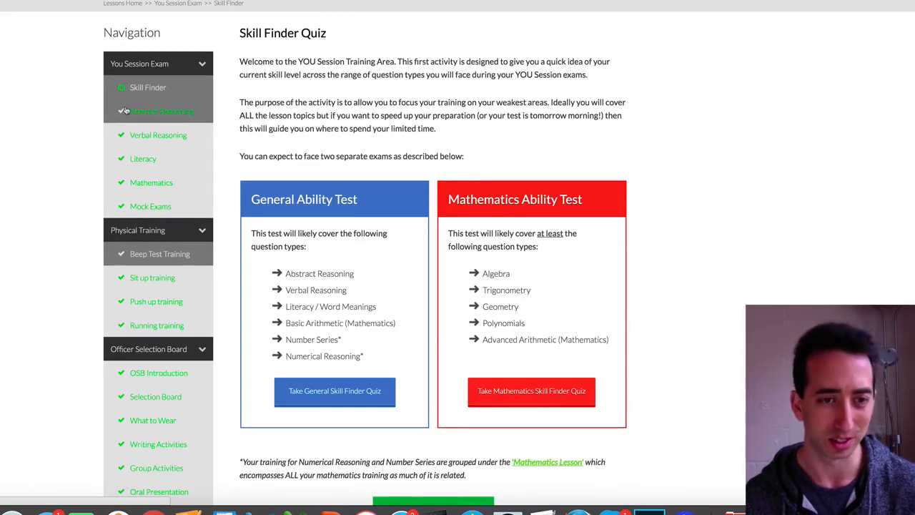
pyautogui.moveTo(125, 135)
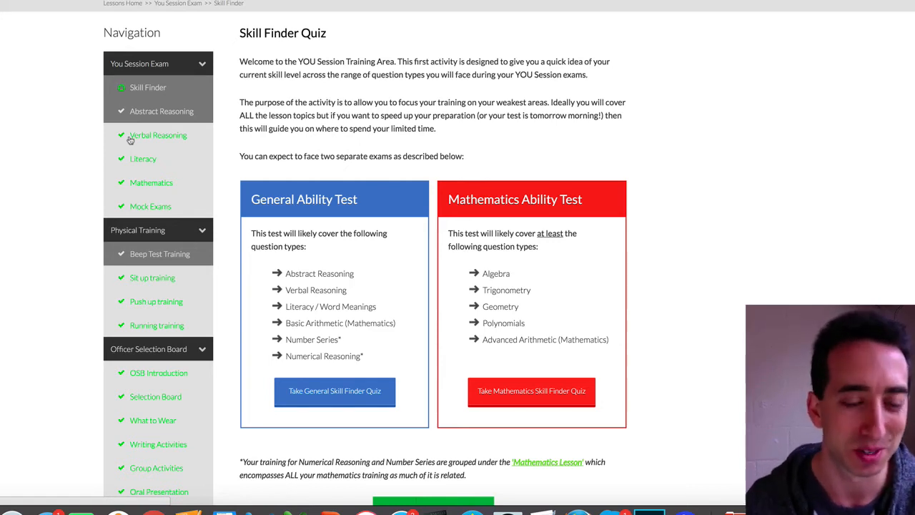
pyautogui.scroll(-3)
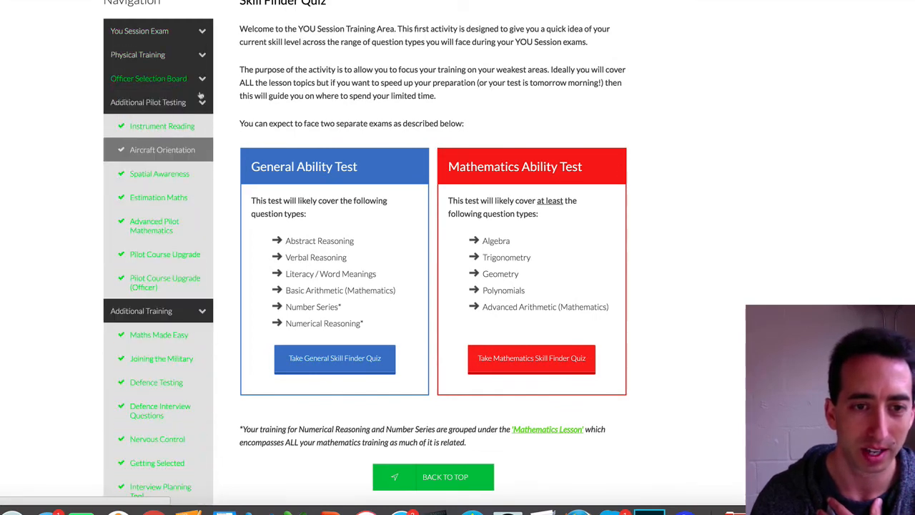
pyautogui.click(148, 102)
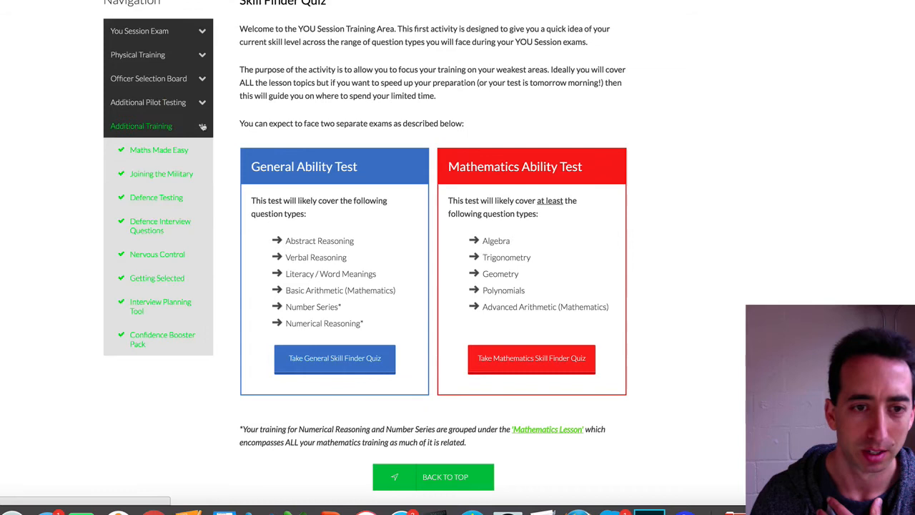
pyautogui.click(142, 126)
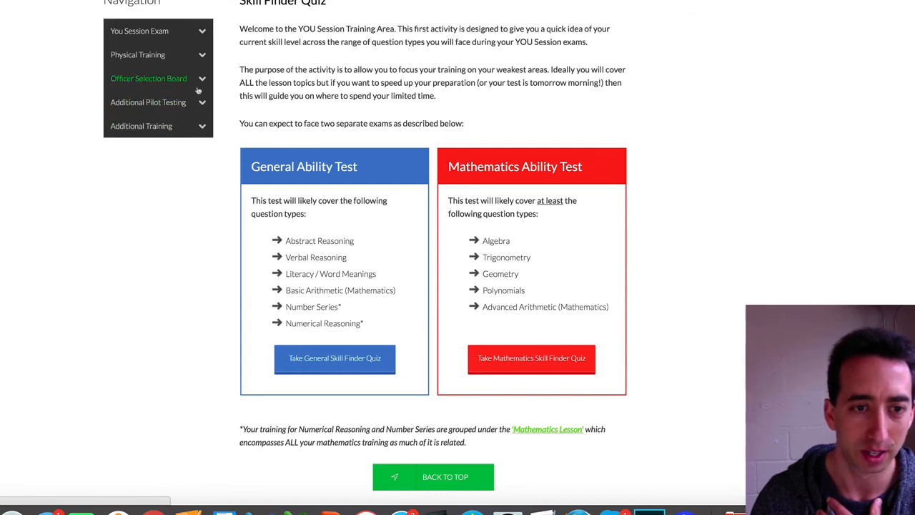
pyautogui.click(148, 101)
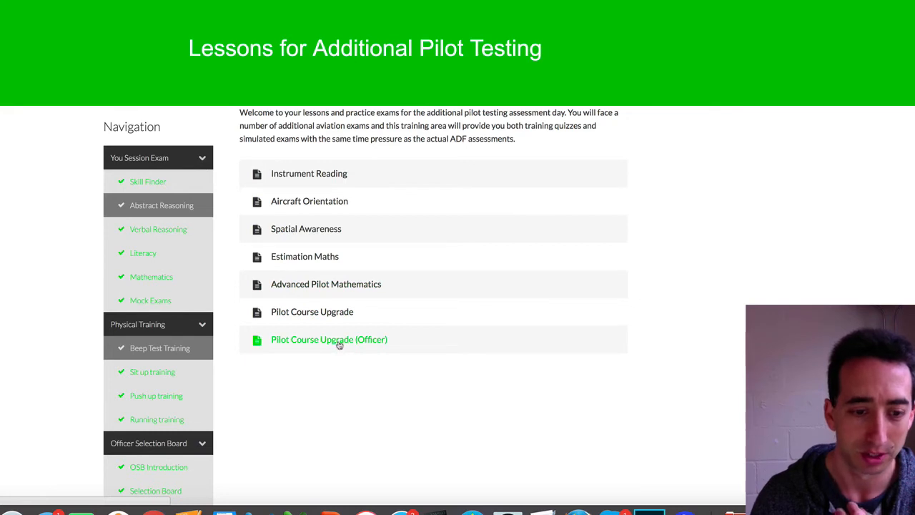
# Open the Pilot Course Upgrade (Officer) lesson and add the $49.95 upgrade offer to cart
pyautogui.scroll(-3)
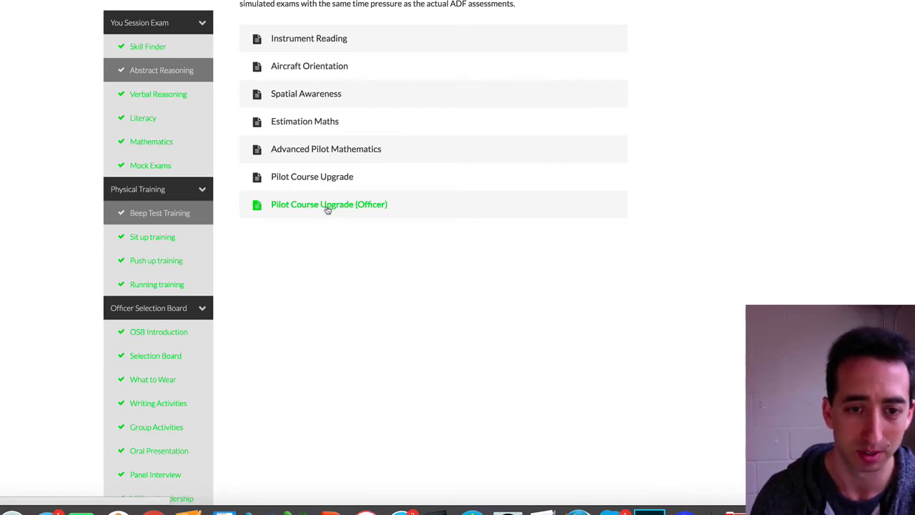
pyautogui.click(329, 204)
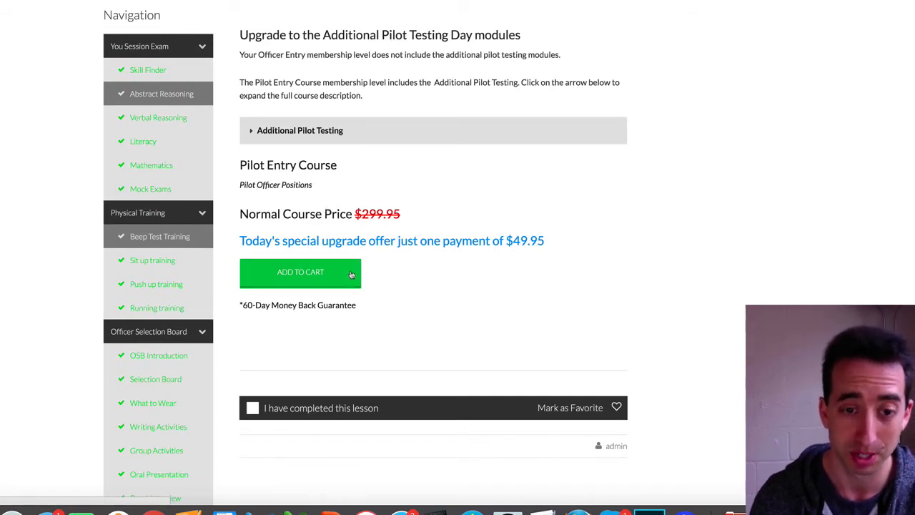
pyautogui.click(299, 273)
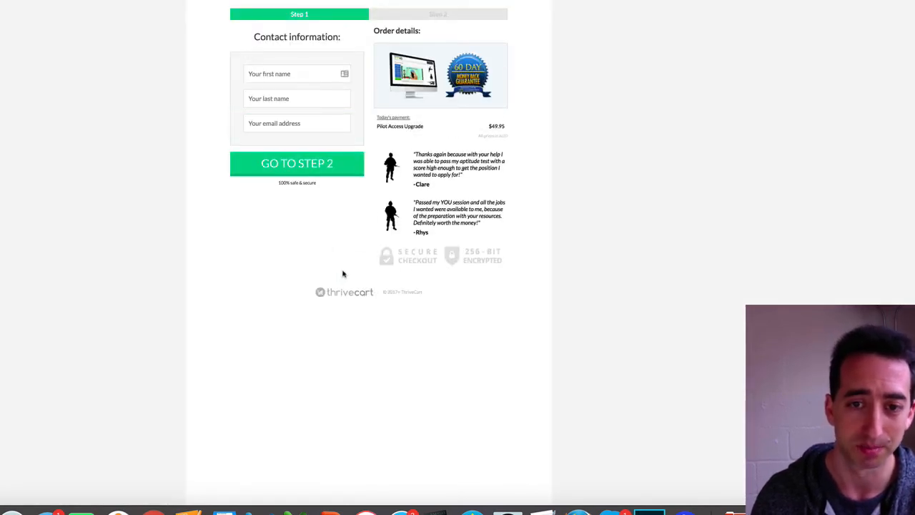
pyautogui.moveTo(330, 190)
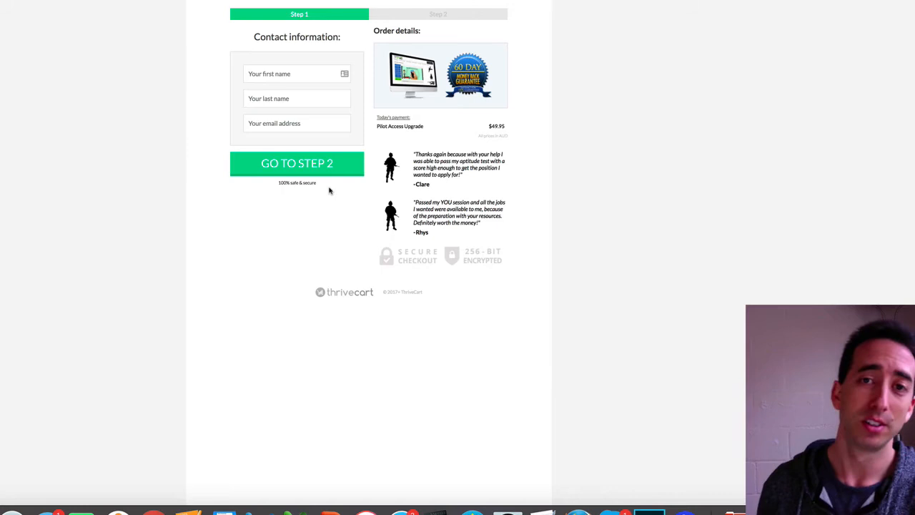
# Scroll up to the Defence Ready checkout header for the Pilot Entry Access Upgrade
pyautogui.scroll(3)
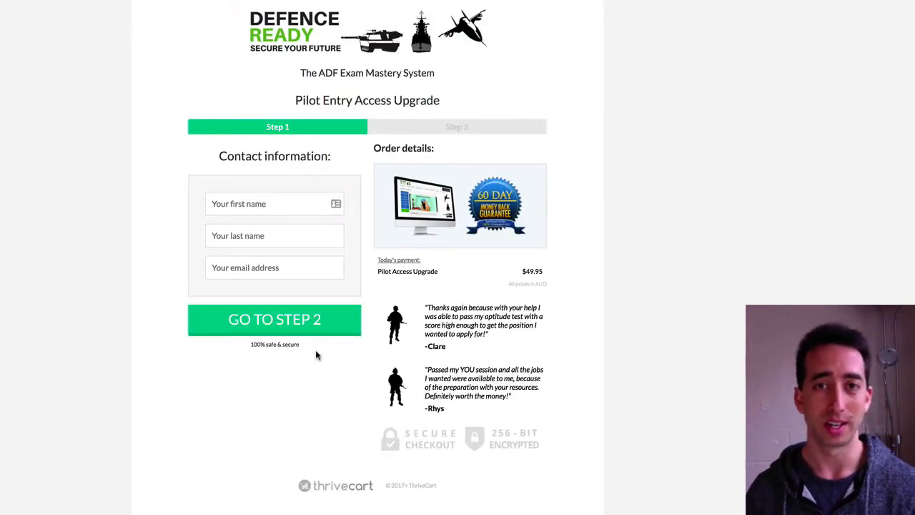
pyautogui.moveTo(262, 259)
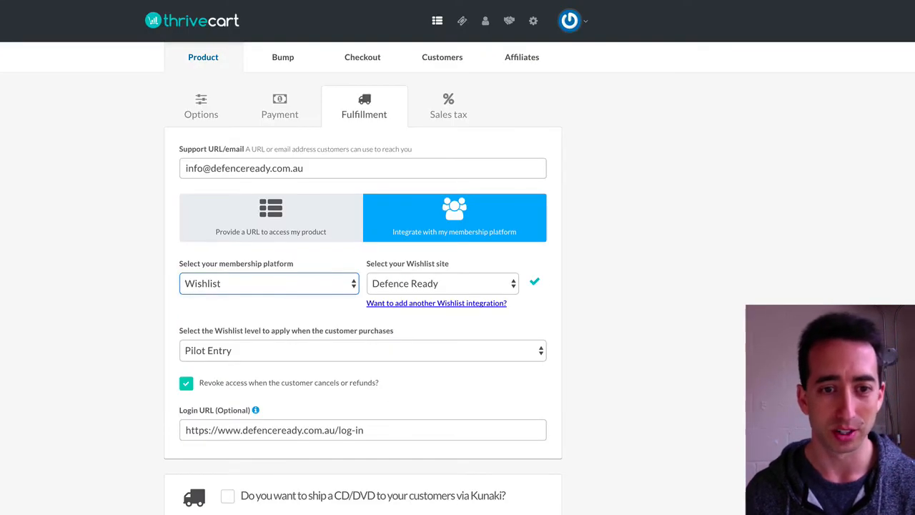
pyautogui.moveTo(279, 78)
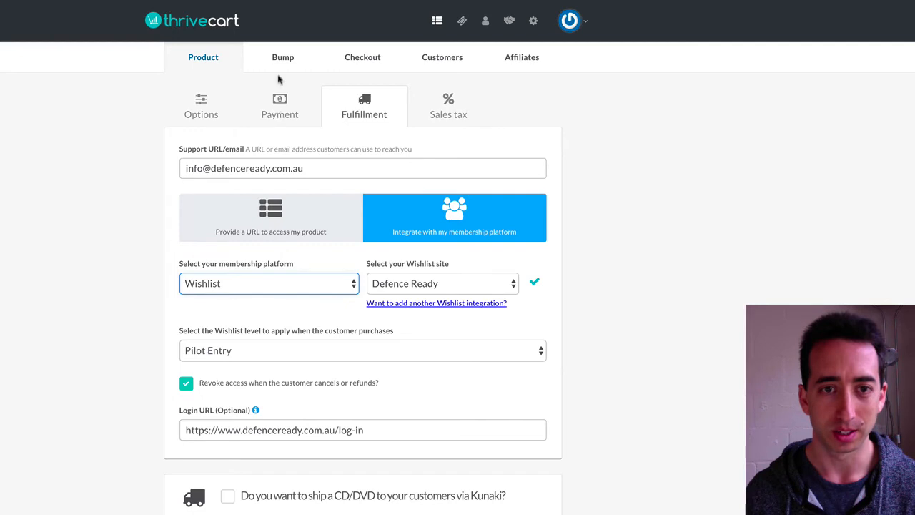
# Switch off the upgrade product's bump offer, then return to the member-area upgrade lesson
pyautogui.click(367, 57)
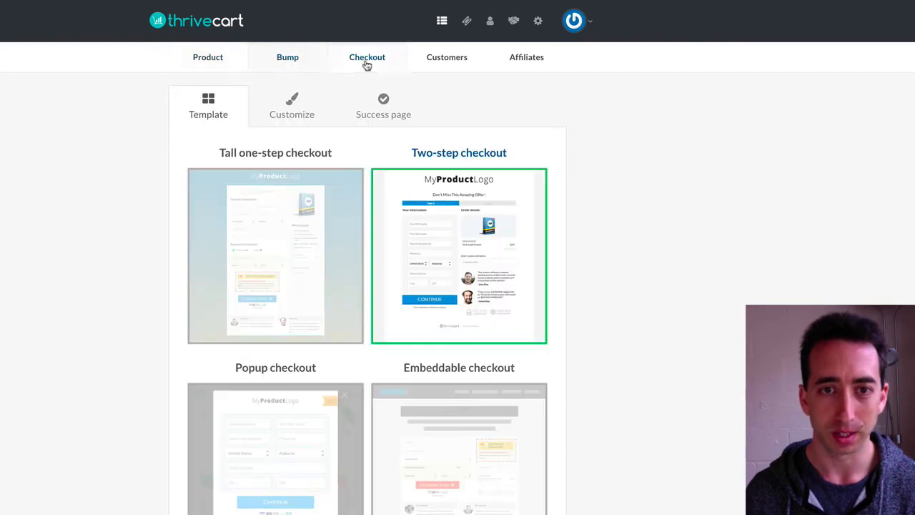
pyautogui.click(288, 57)
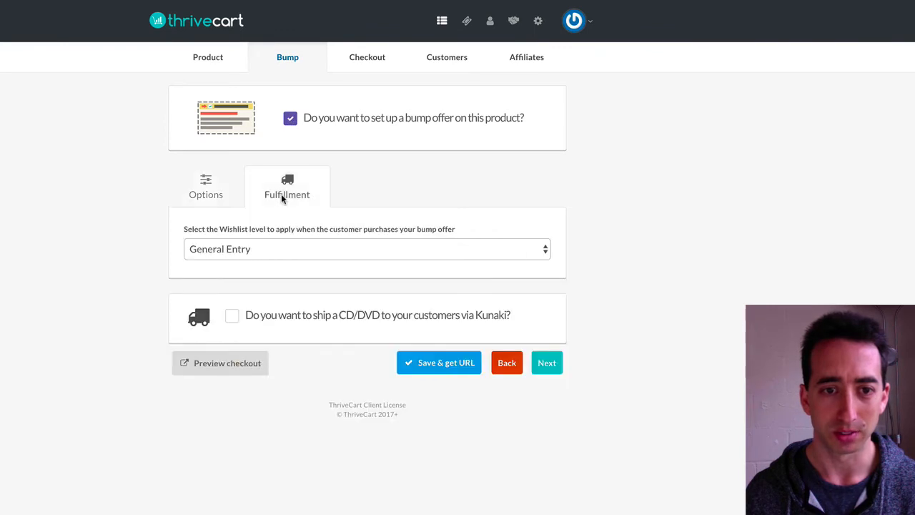
pyautogui.click(290, 118)
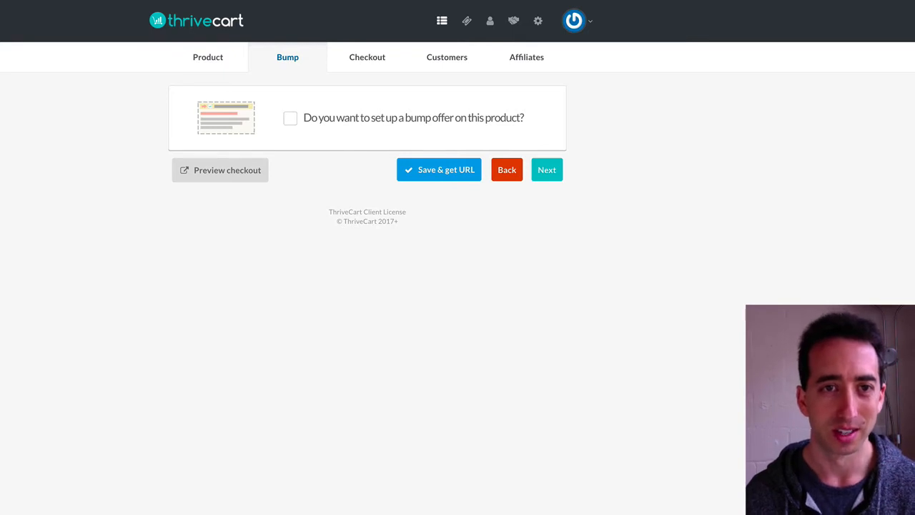
pyautogui.click(220, 169)
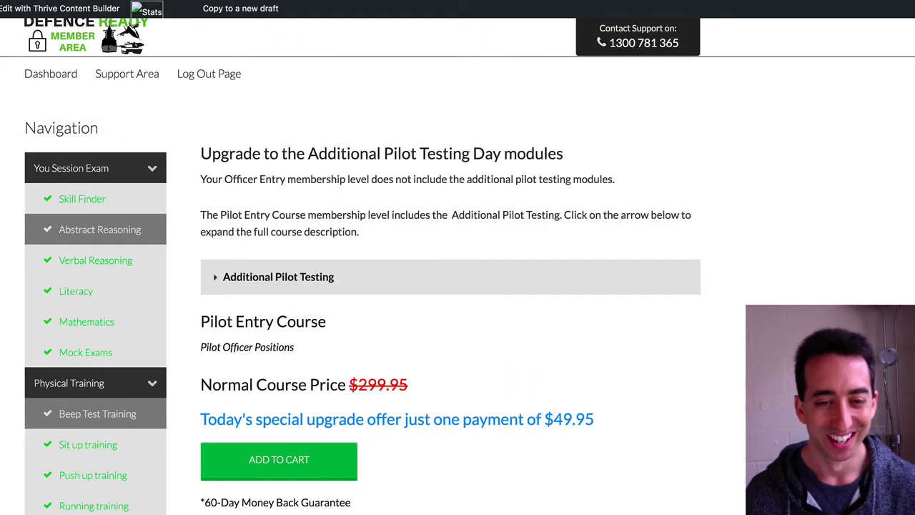
# Favourite the Pilot Course Upgrade (Officer) lesson and confirm it in Skill Finder's Favourite Lessons footer
pyautogui.scroll(-3)
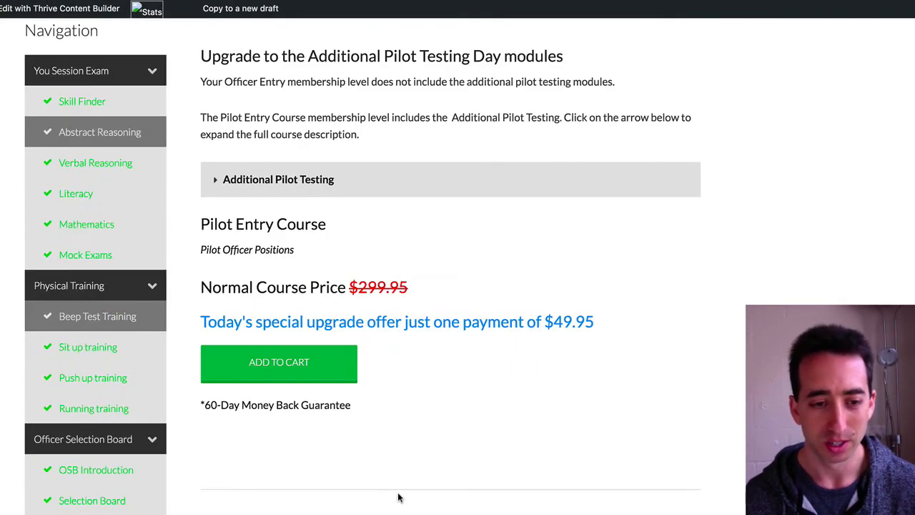
pyautogui.scroll(-3)
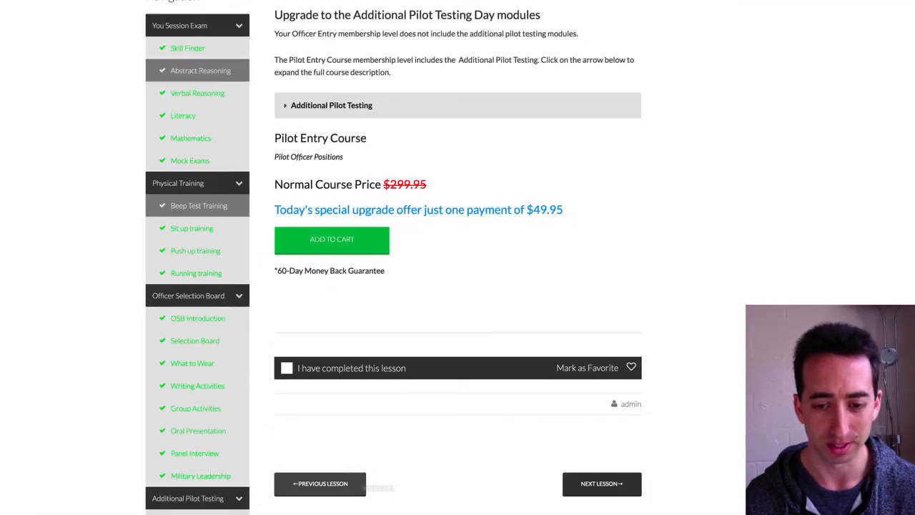
pyautogui.scroll(-3)
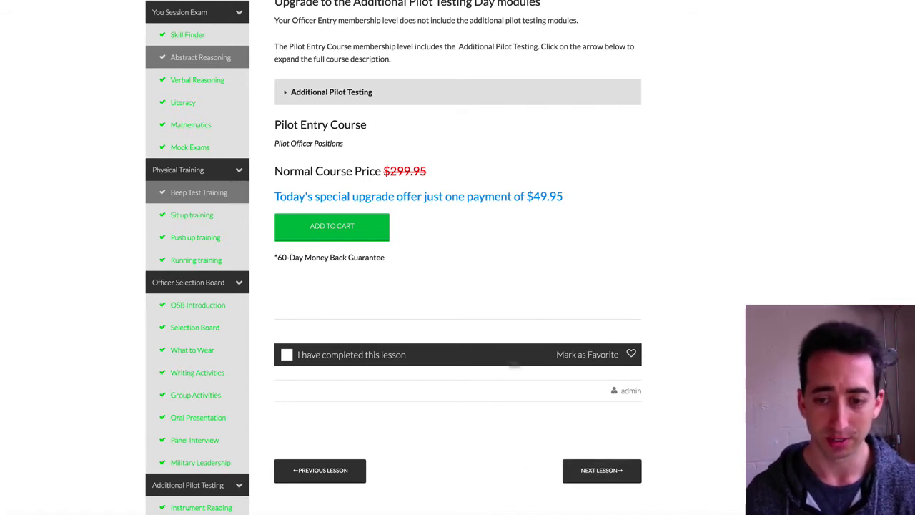
pyautogui.click(633, 354)
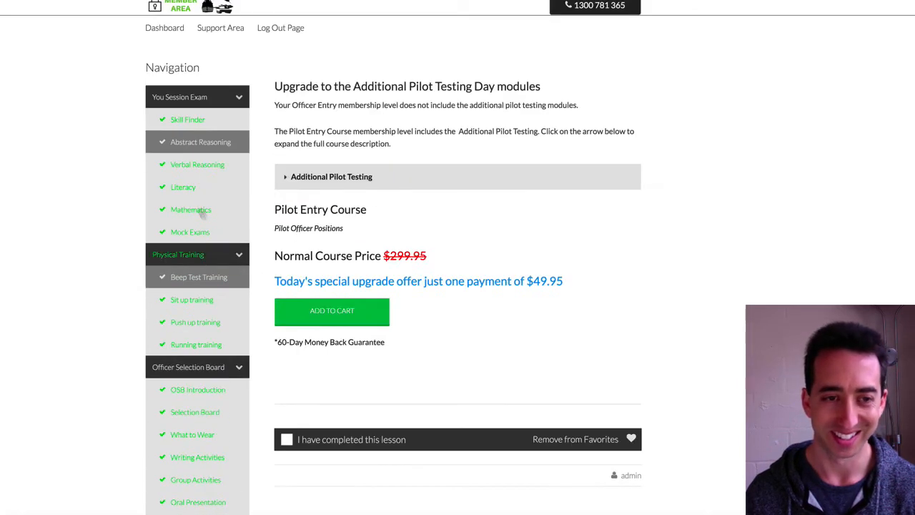
pyautogui.click(187, 120)
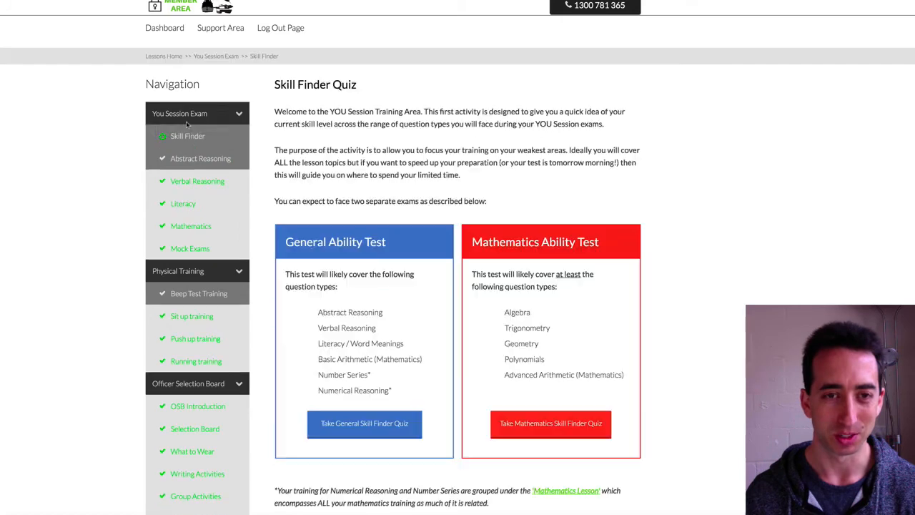
pyautogui.scroll(-3)
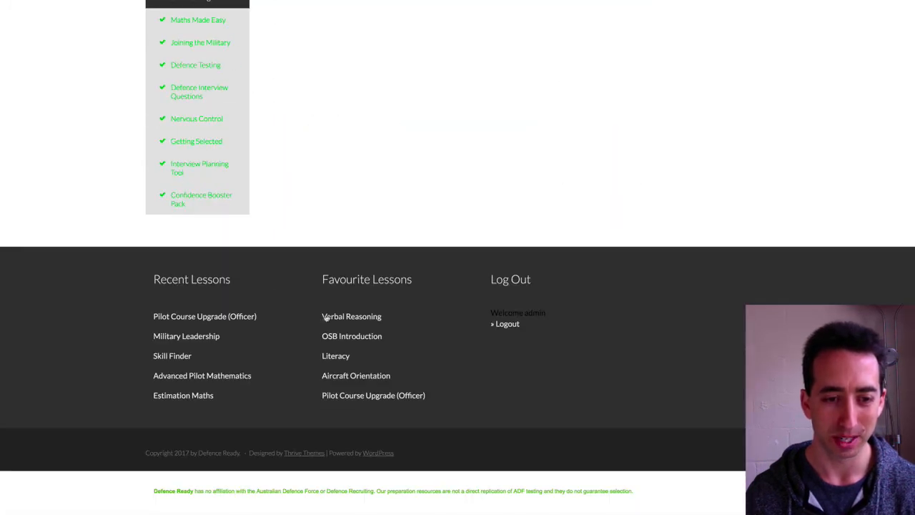
pyautogui.moveTo(316, 302)
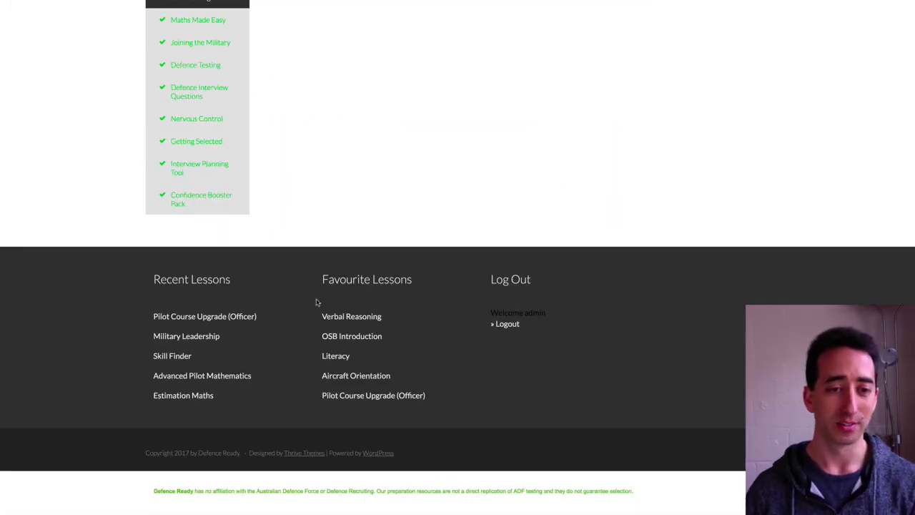
pyautogui.moveTo(374, 397)
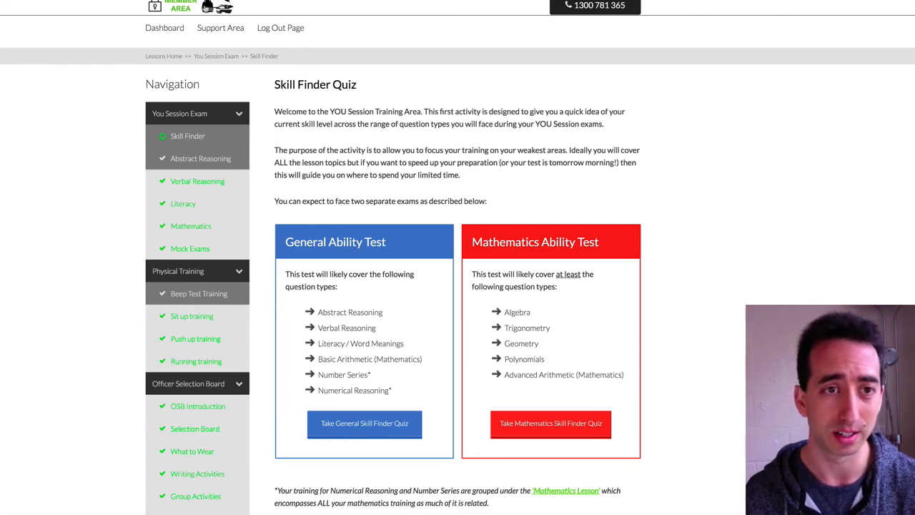
pyautogui.scroll(-3)
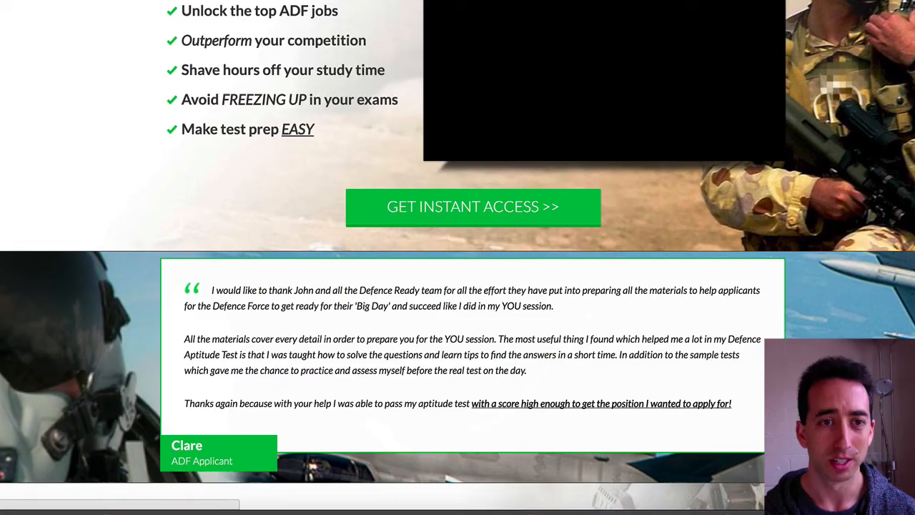
pyautogui.scroll(-3)
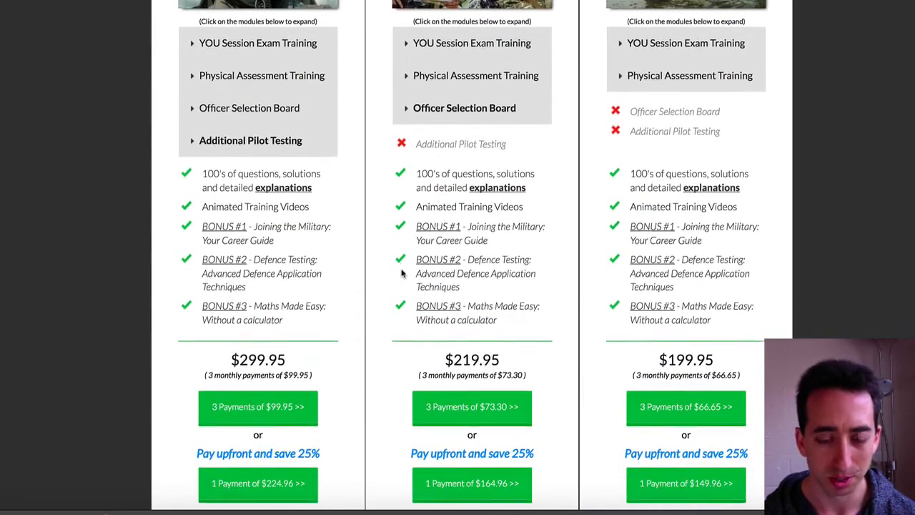
pyautogui.scroll(-3)
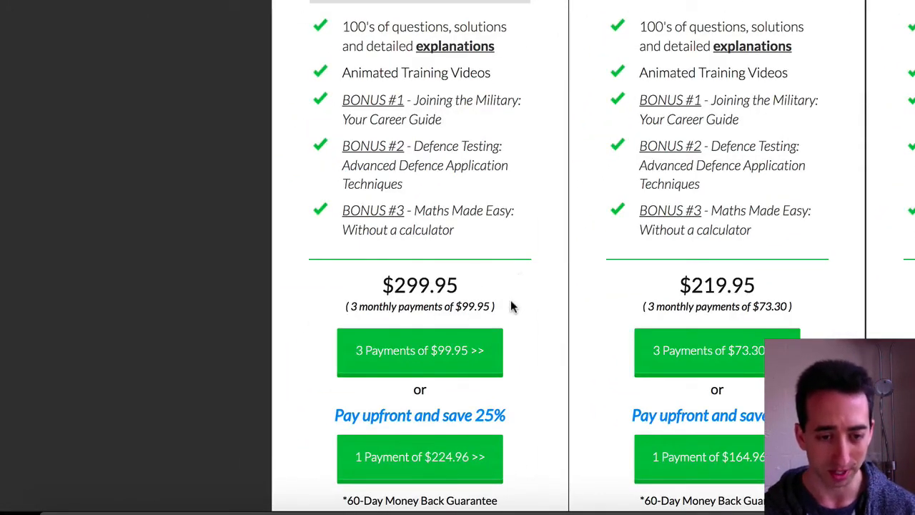
pyautogui.moveTo(507, 309)
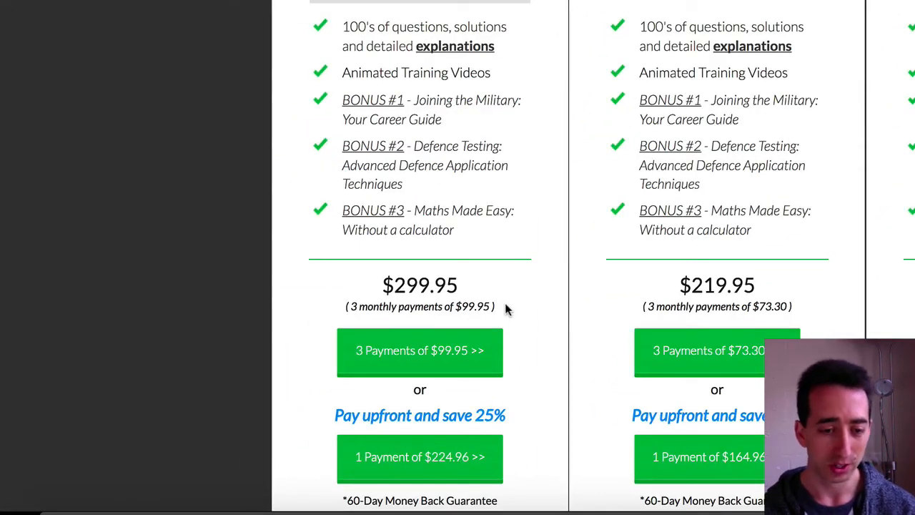
pyautogui.scroll(-3)
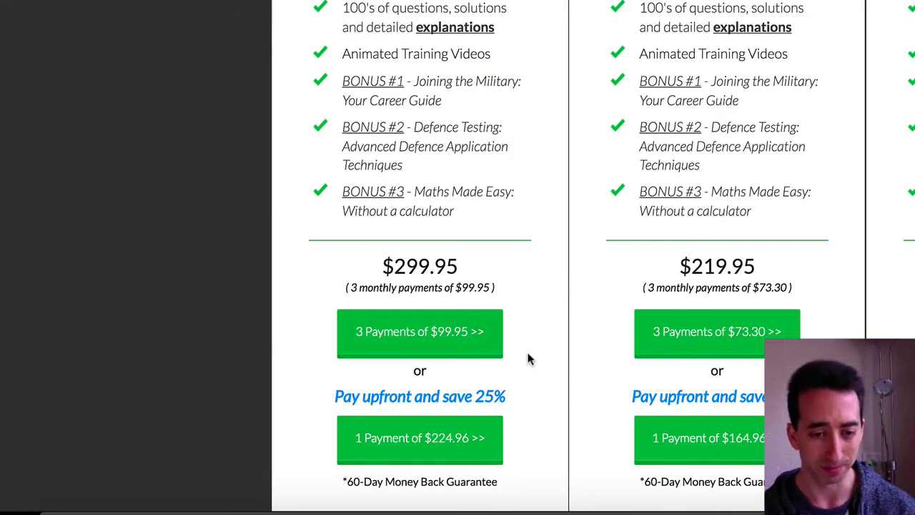